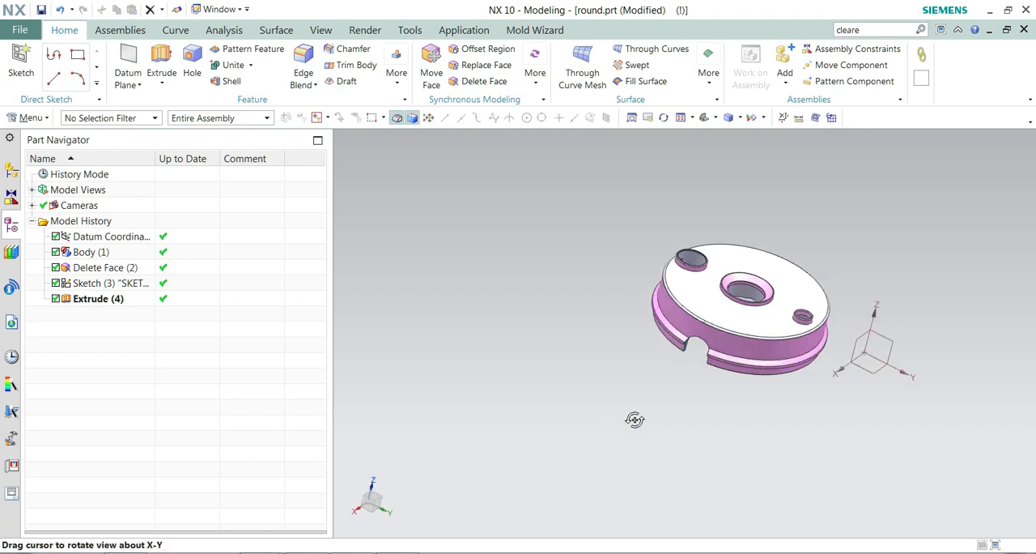
Orbit the round part to view its body from another angle
{"action": "left_click_drag", "start_coordinate": [635, 418], "coordinate": [614, 415]}
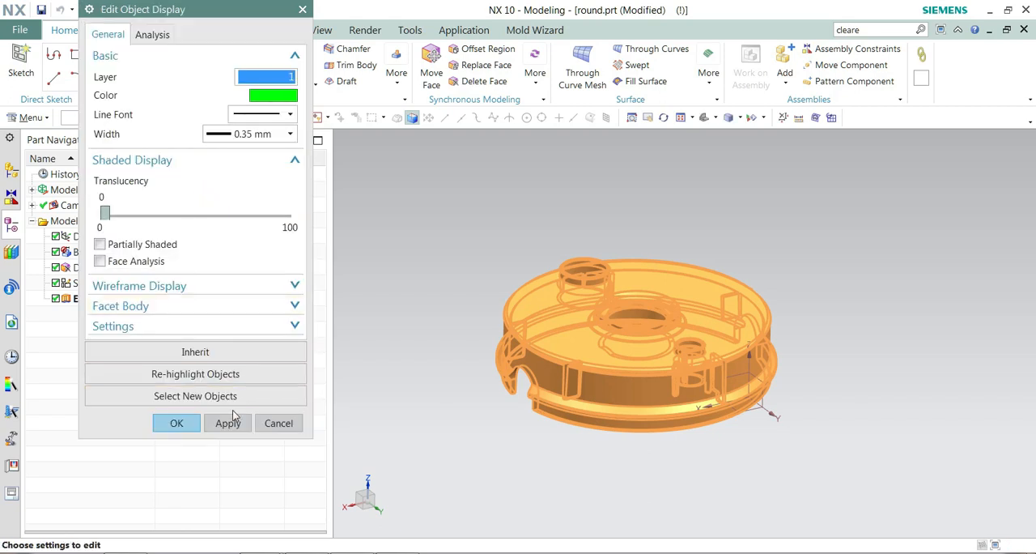
Pick pale yellow from the colour palette as the body's display colour and confirm it
{"action": "left_click", "coordinate": [176, 423]}
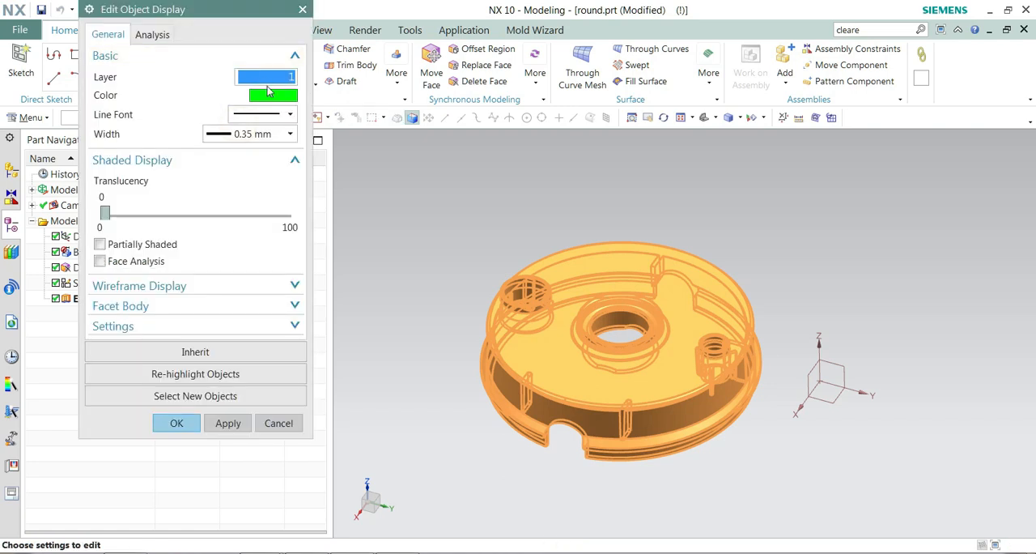
{"action": "left_click", "coordinate": [272, 94]}
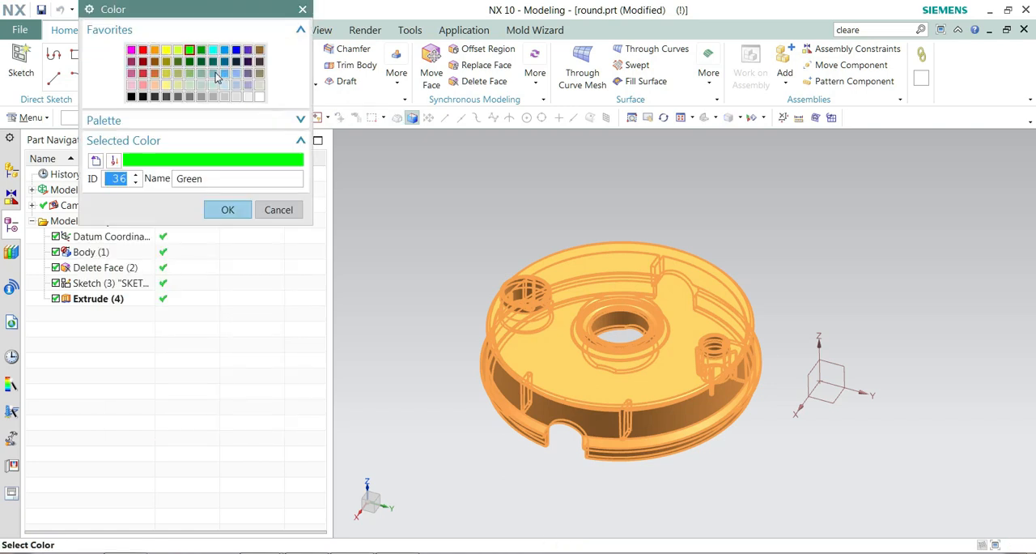
{"action": "left_click", "coordinate": [225, 74]}
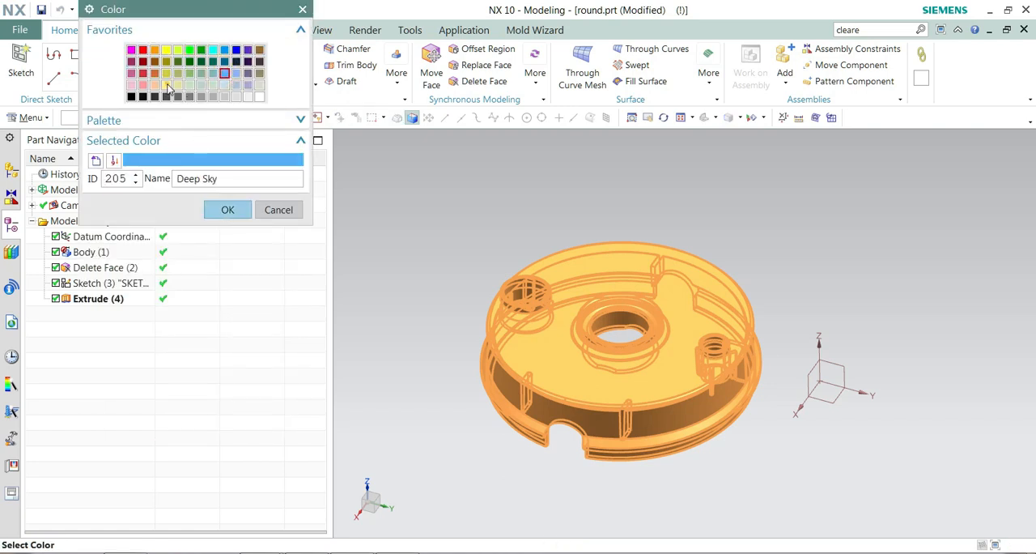
{"action": "left_click", "coordinate": [227, 211]}
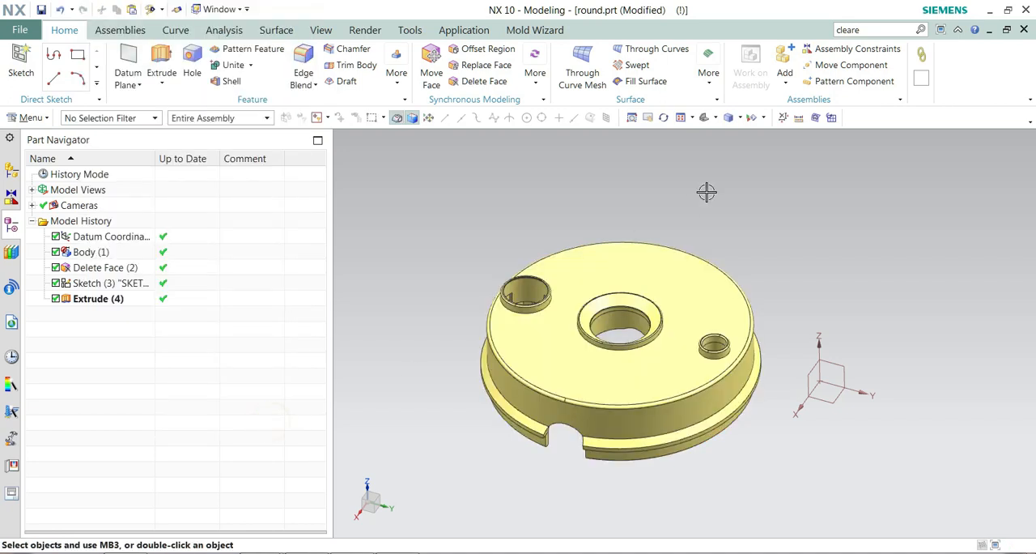
{"action": "double_click", "coordinate": [105, 281]}
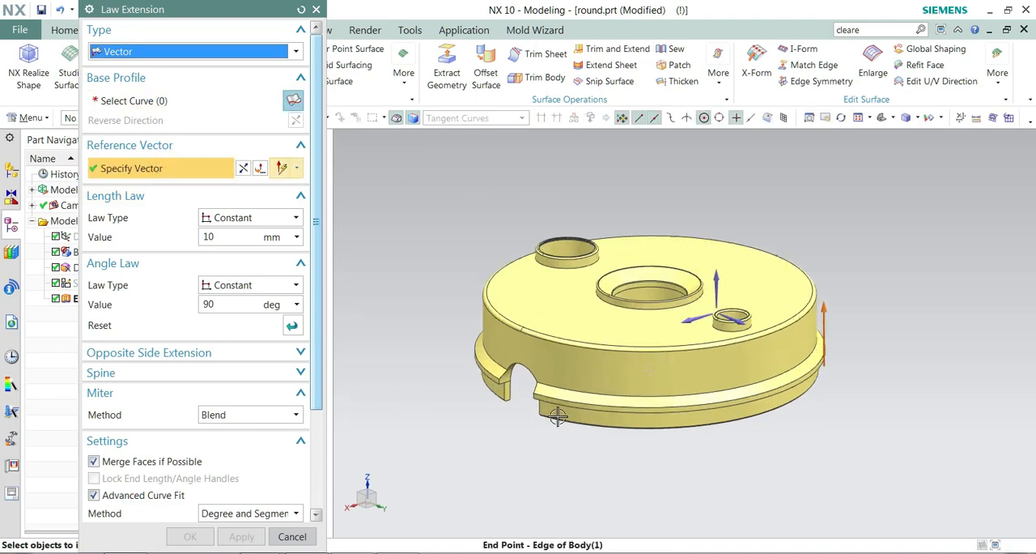
Create a flat Law Extension along the rim edge with Merge Faces on, then pick the edge beside the notch
{"action": "scroll", "scroll_direction": "up", "scroll_amount": 3}
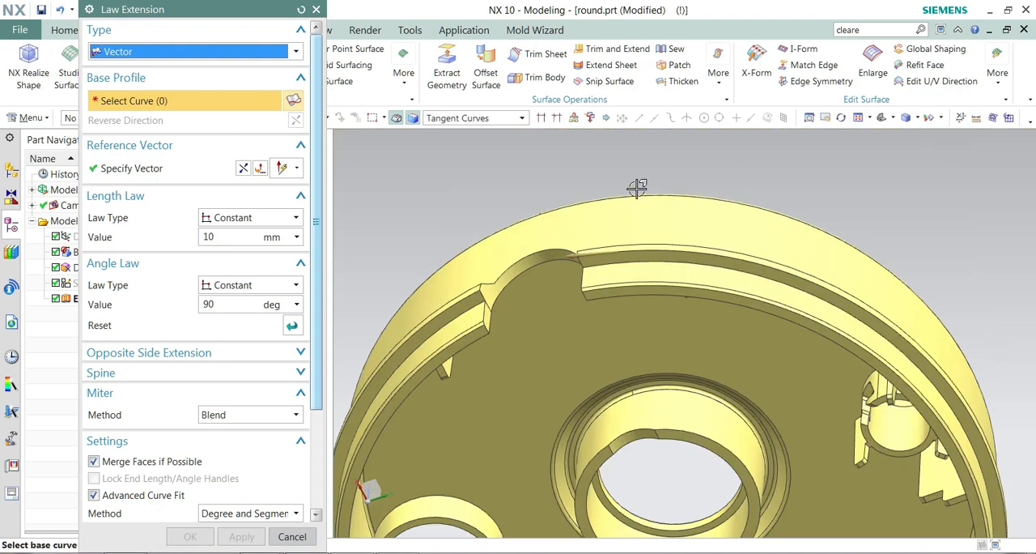
{"action": "mouse_move", "coordinate": [645, 246]}
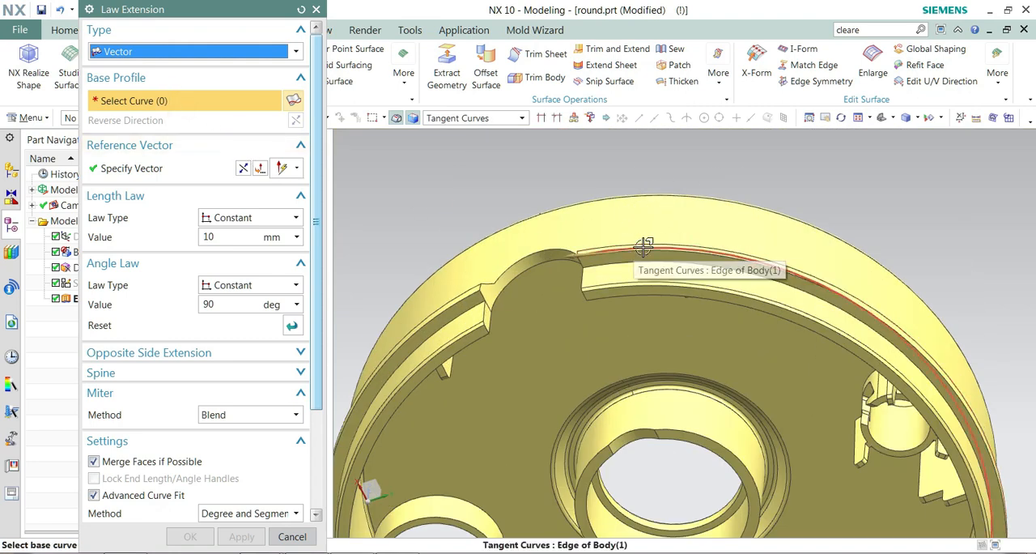
{"action": "left_click", "coordinate": [644, 246]}
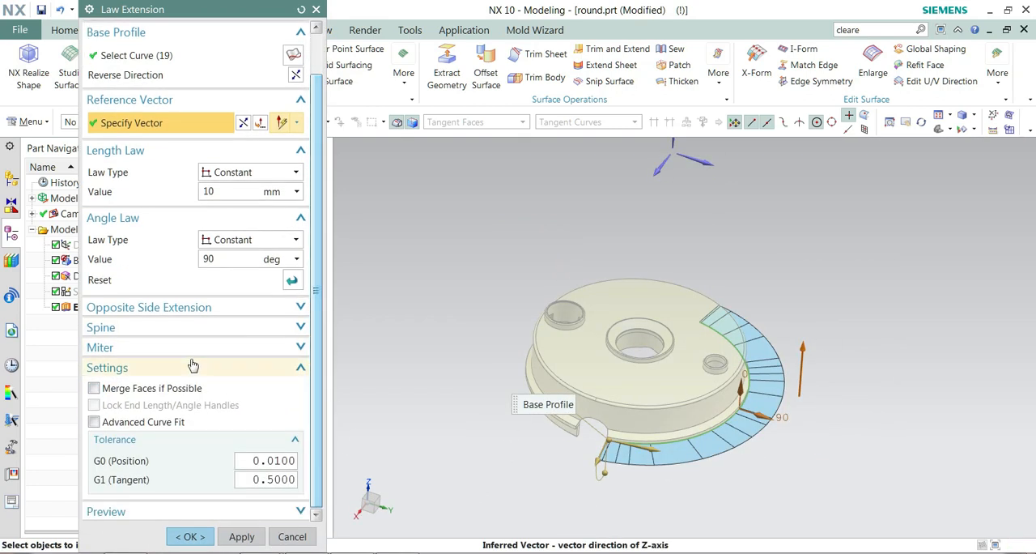
{"action": "left_click", "coordinate": [93, 388]}
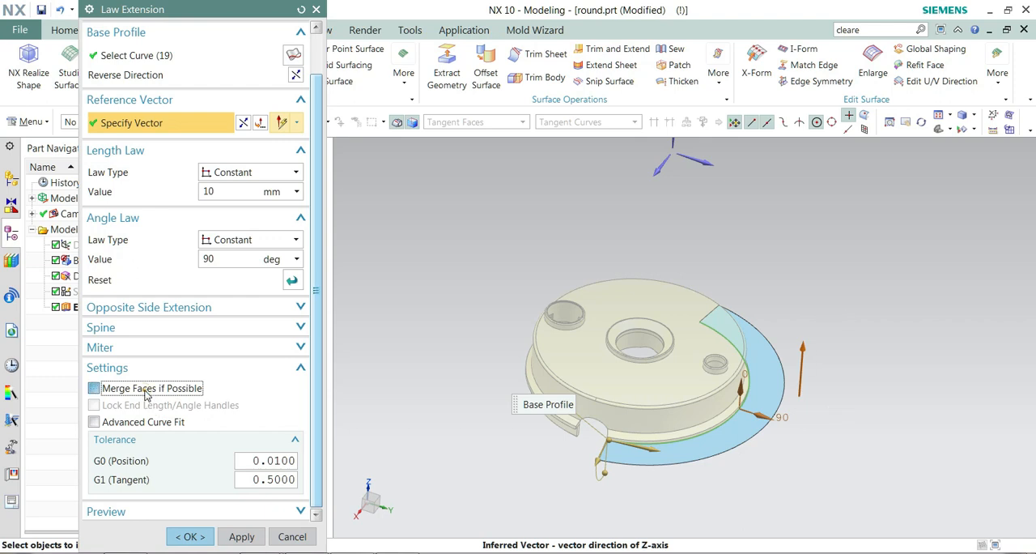
{"action": "left_click", "coordinate": [94, 388]}
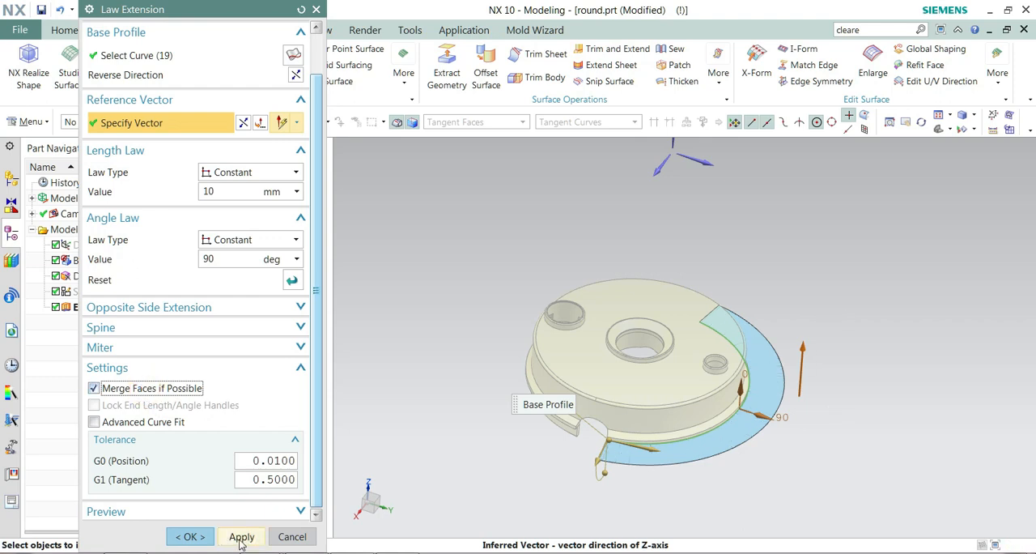
{"action": "left_click", "coordinate": [241, 536]}
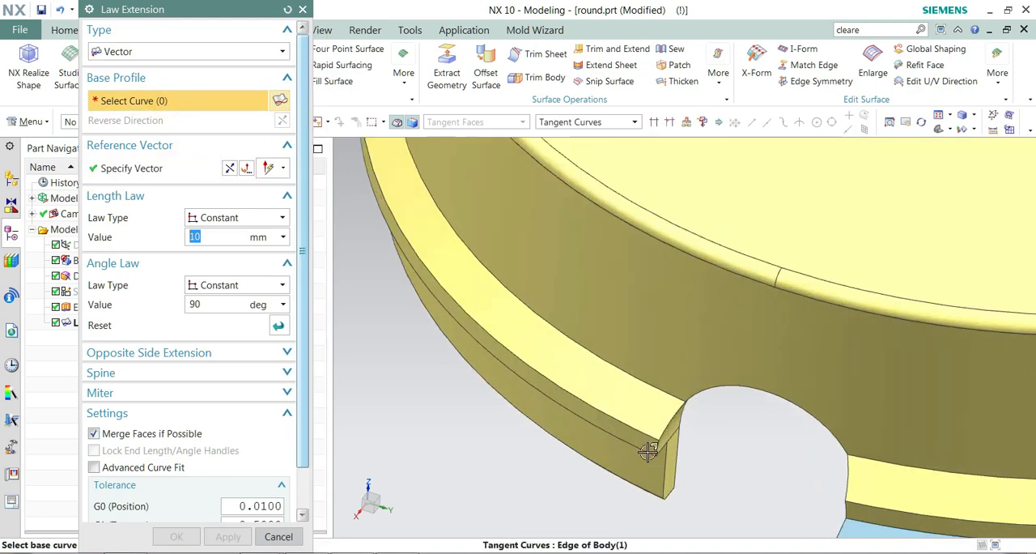
{"action": "left_click", "coordinate": [647, 450]}
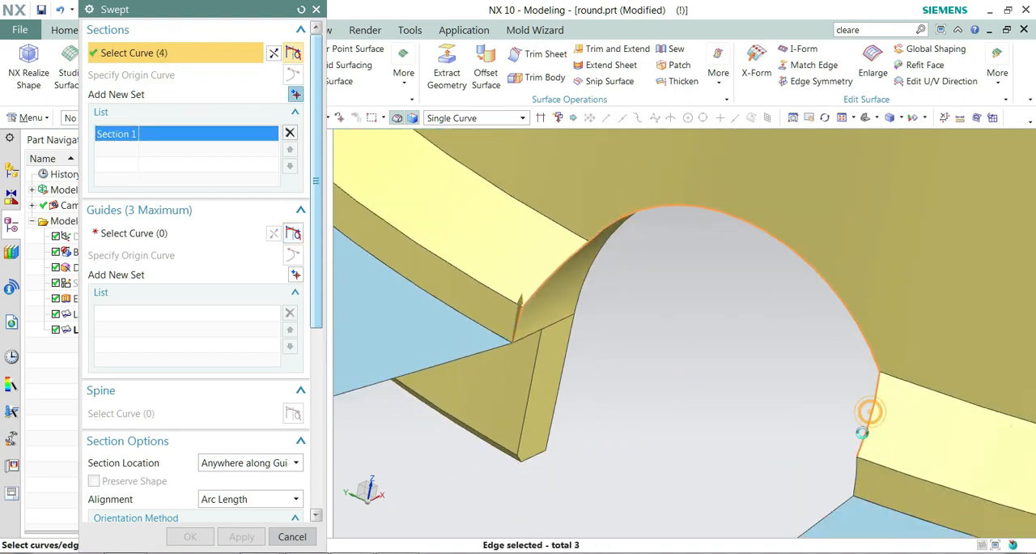
Sweep a surface across the notch from its curved edge along the guide curves and inspect it
{"action": "left_click", "coordinate": [871, 408]}
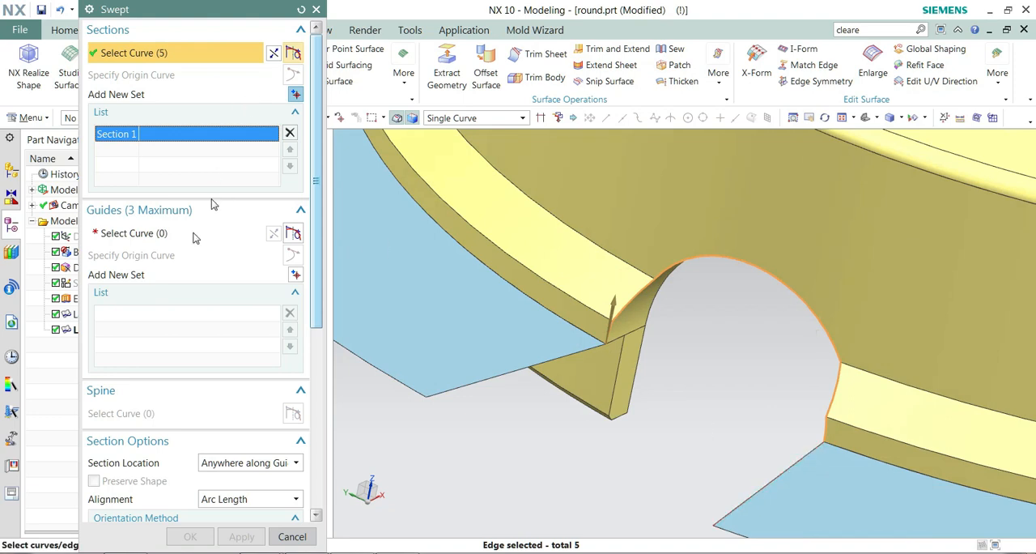
{"action": "left_click", "coordinate": [133, 233]}
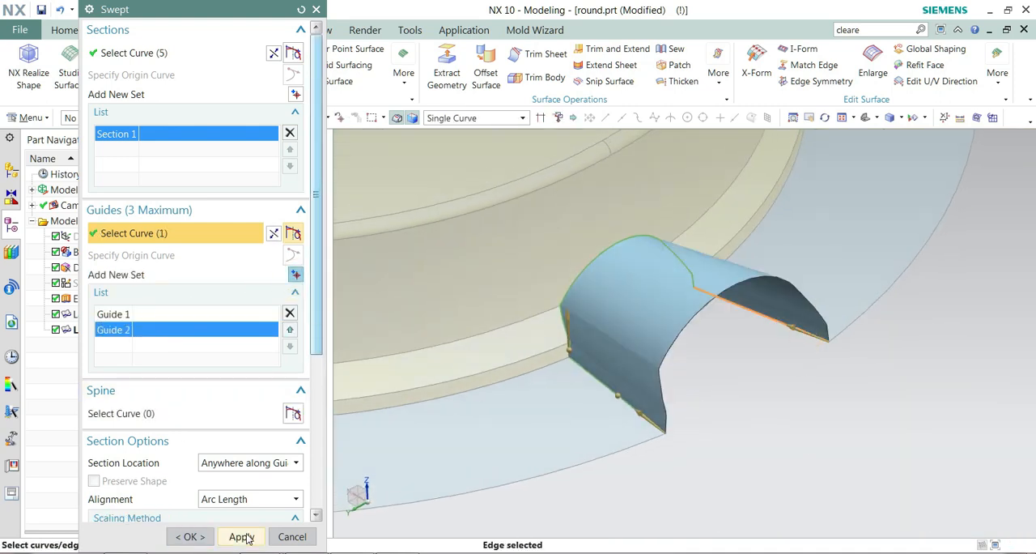
{"action": "left_click", "coordinate": [241, 536]}
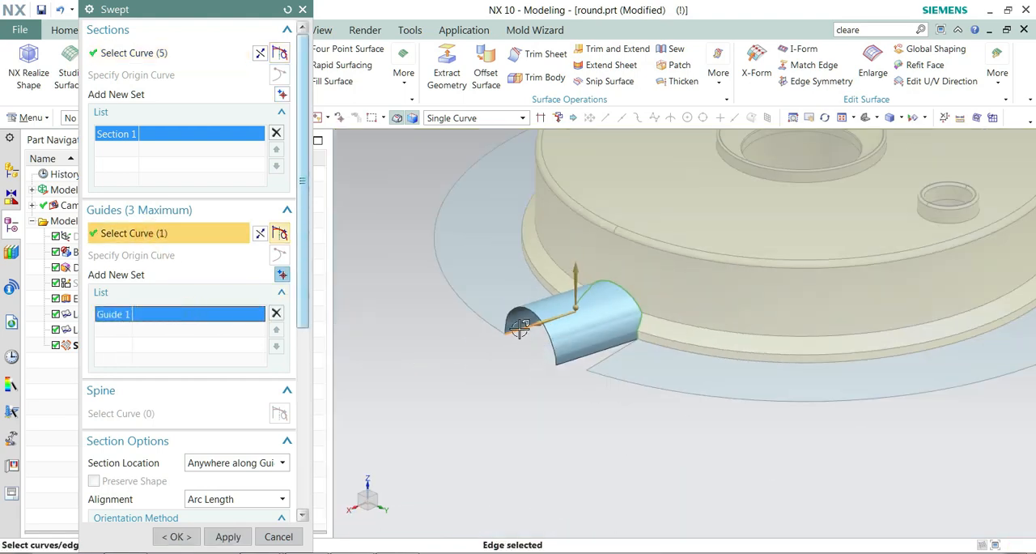
{"action": "left_click_drag", "start_coordinate": [518, 327], "coordinate": [761, 343]}
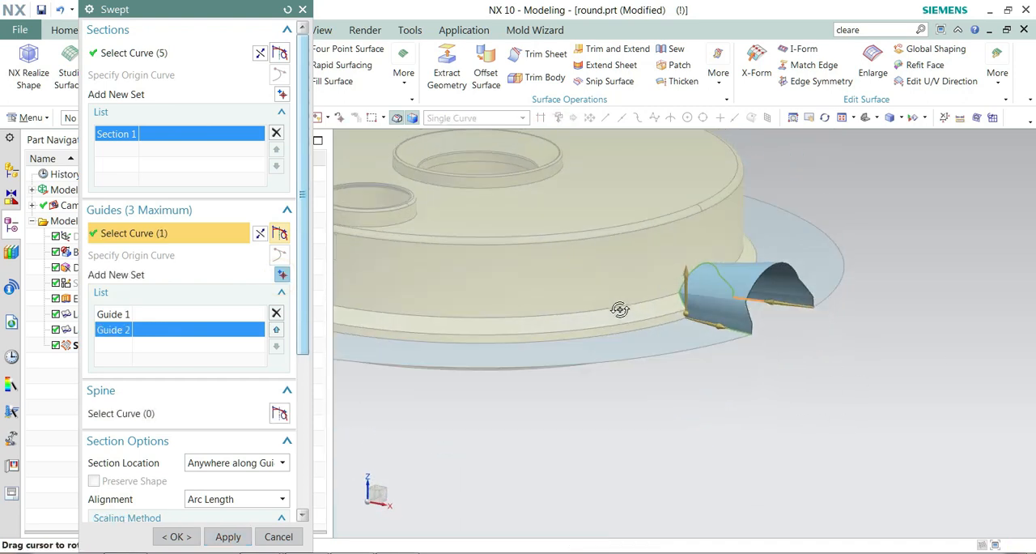
Reverse the second guide curve's direction and reopen the swept surface for editing
{"action": "right_click", "coordinate": [113, 330]}
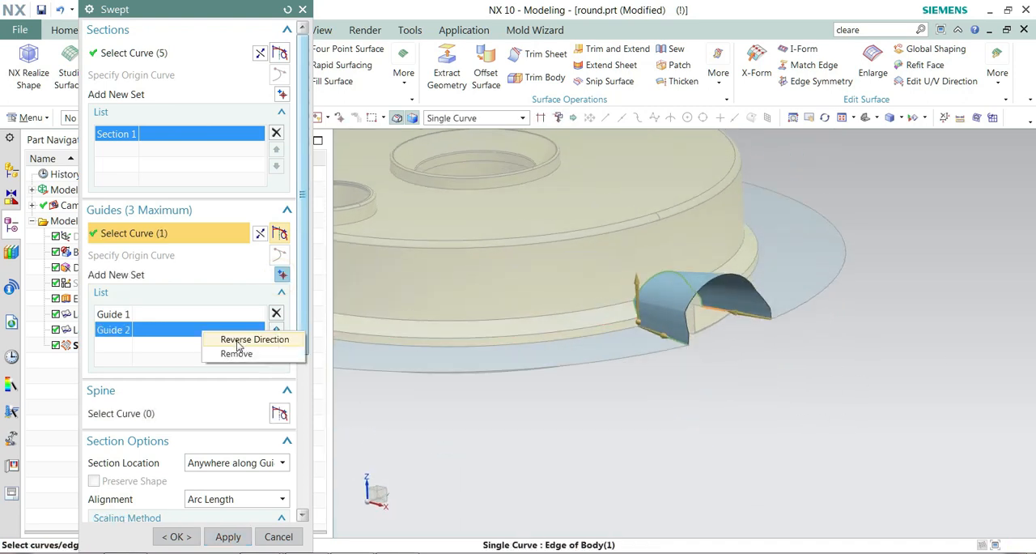
{"action": "left_click", "coordinate": [254, 338]}
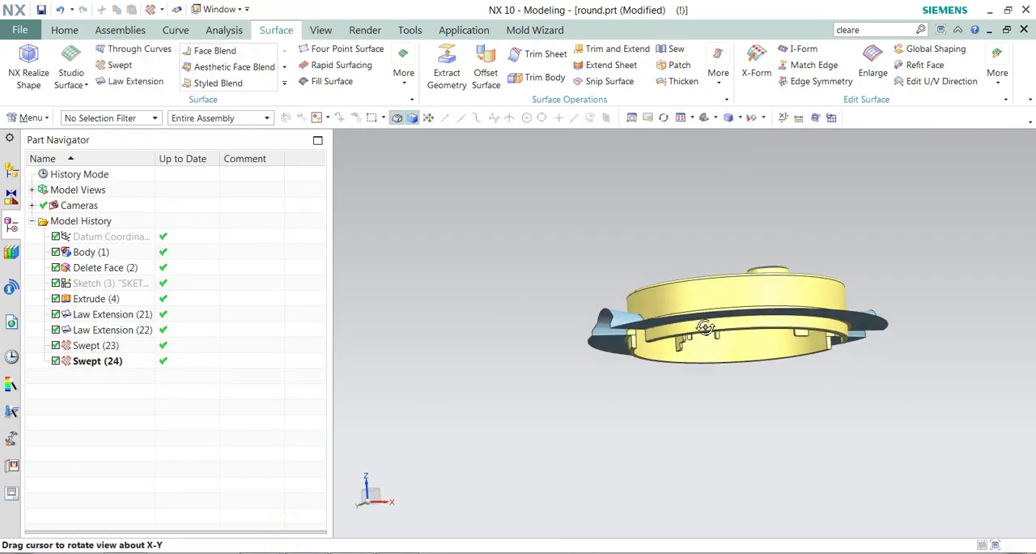
{"action": "double_click", "coordinate": [98, 359]}
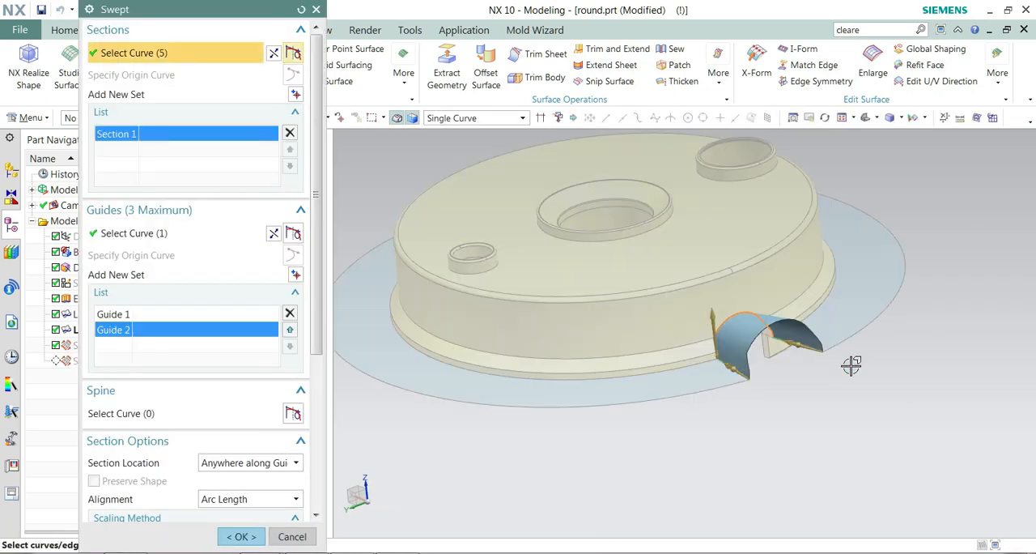
{"action": "right_click", "coordinate": [113, 330]}
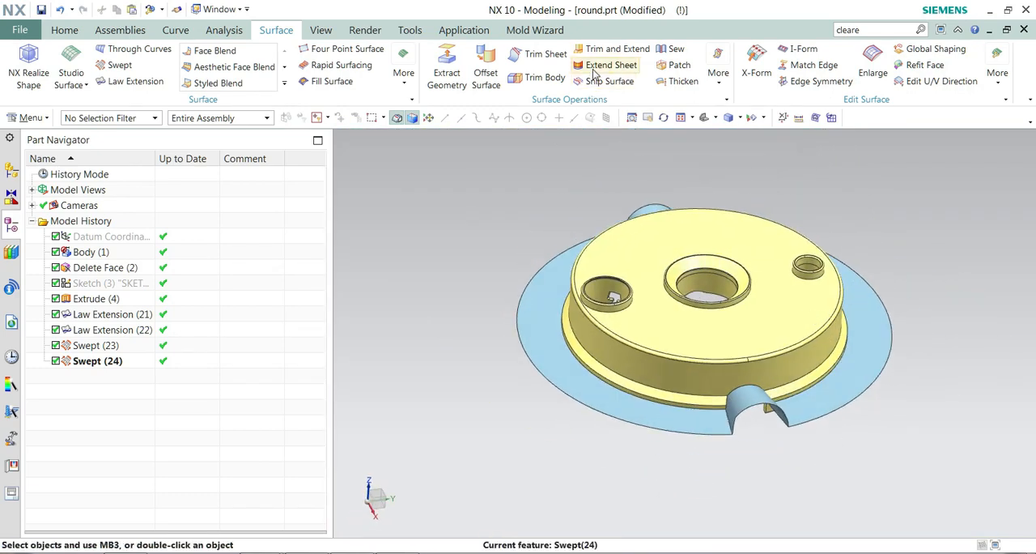
Try Extend Sheet offsets 50 and 20, abandon it, and sew the patch sheets into the parting sheet
{"action": "left_click", "coordinate": [612, 65]}
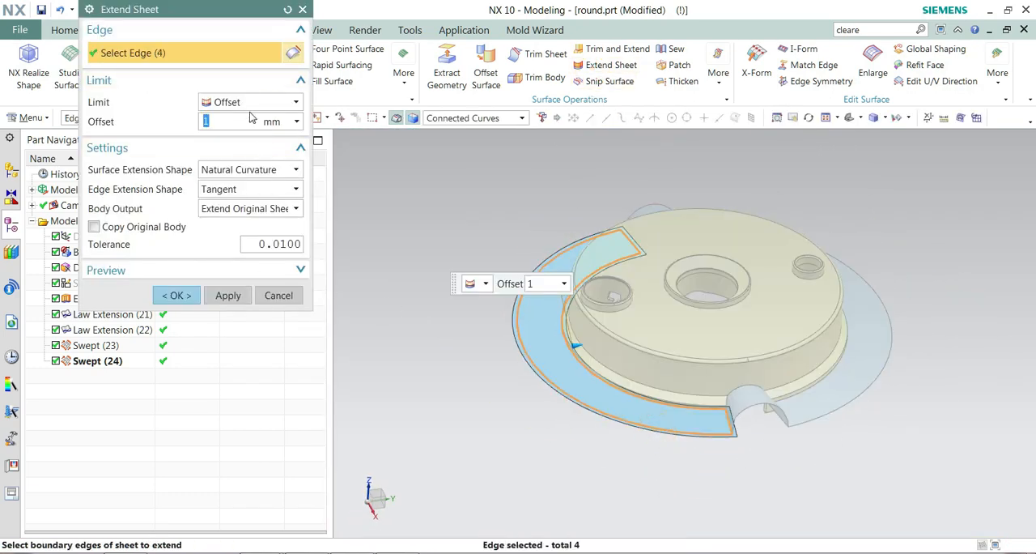
{"action": "type", "text": "50"}
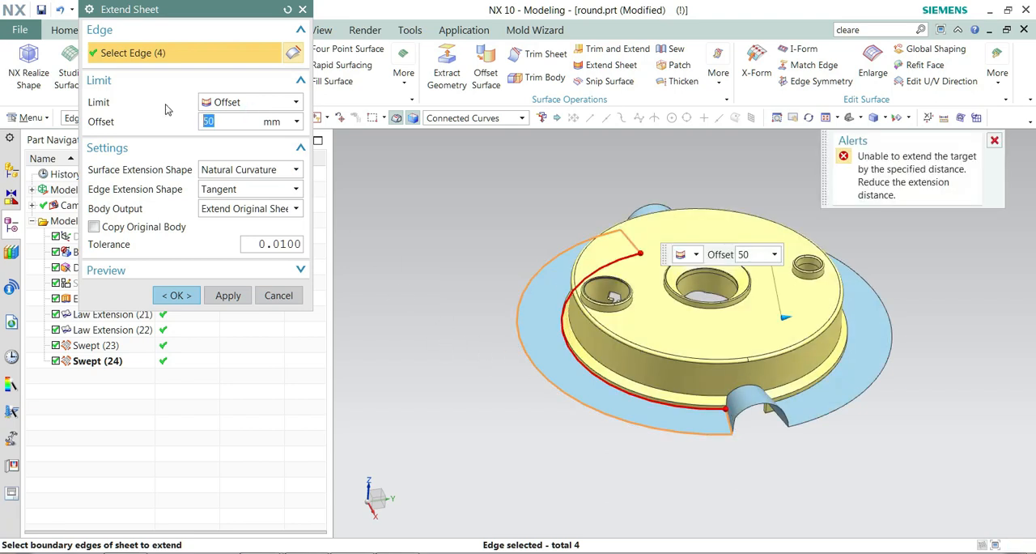
{"action": "type", "text": "20"}
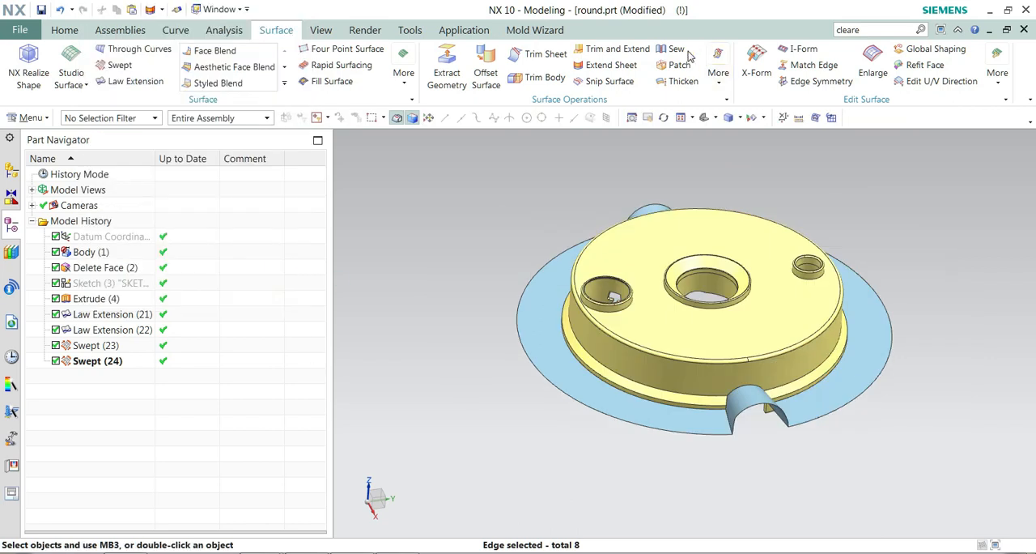
{"action": "left_click", "coordinate": [674, 48]}
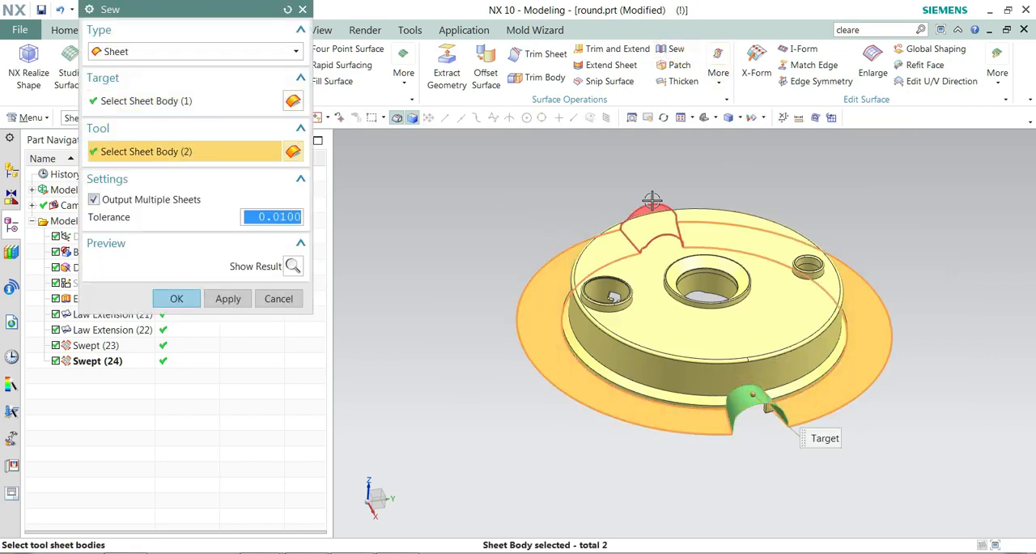
{"action": "left_click", "coordinate": [175, 298]}
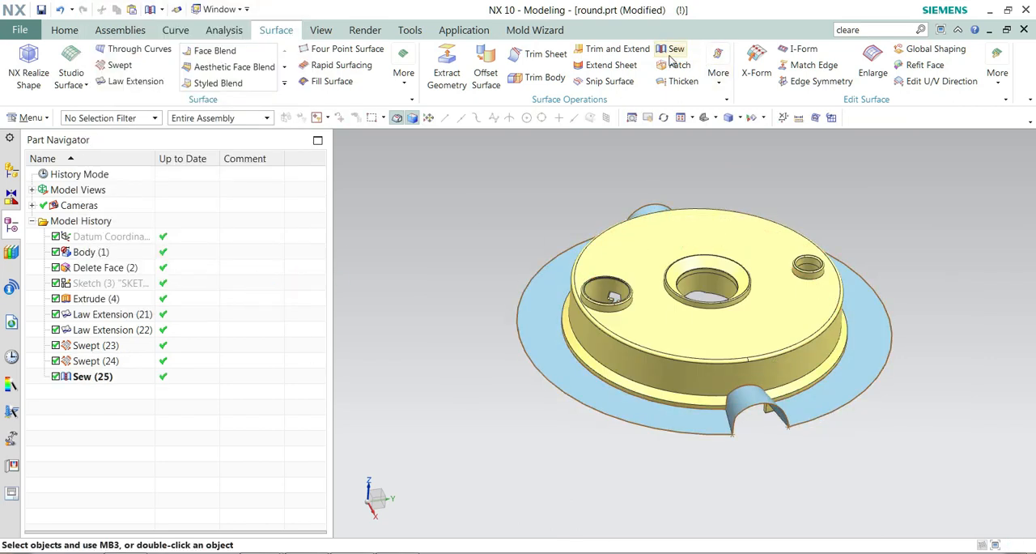
Extend the sewn parting sheet's boundary edges outward by an offset of 2
{"action": "left_click", "coordinate": [619, 64]}
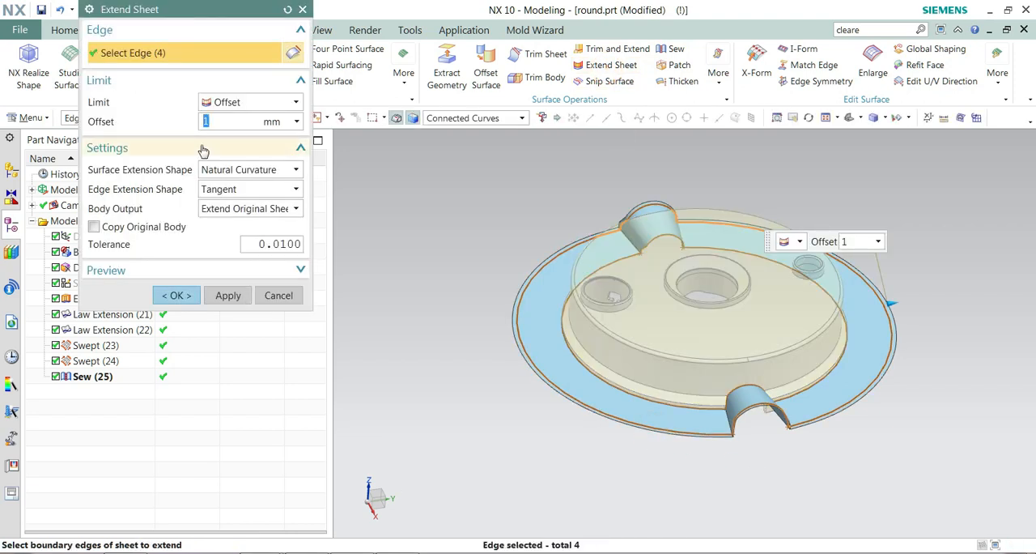
{"action": "type", "text": "5"}
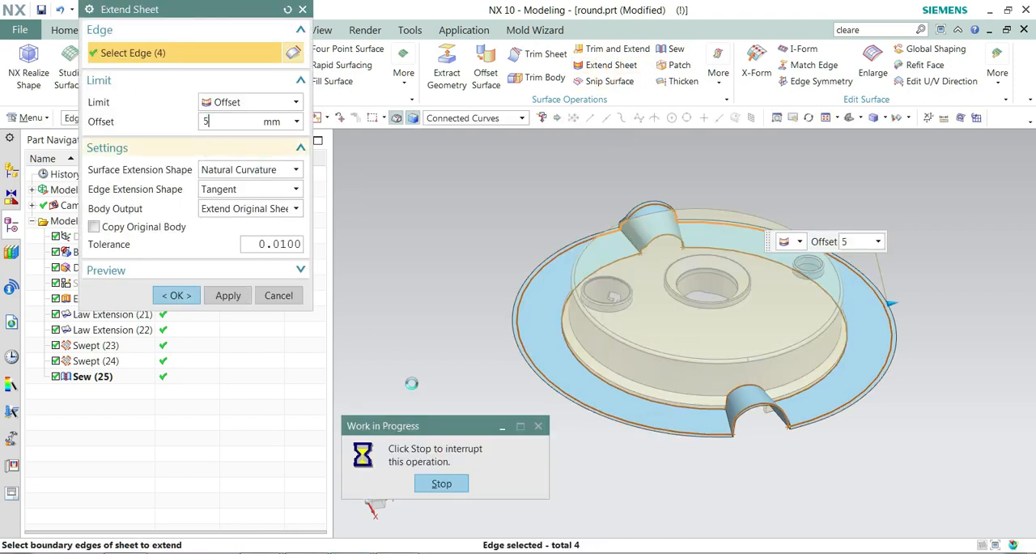
{"action": "type", "text": "2"}
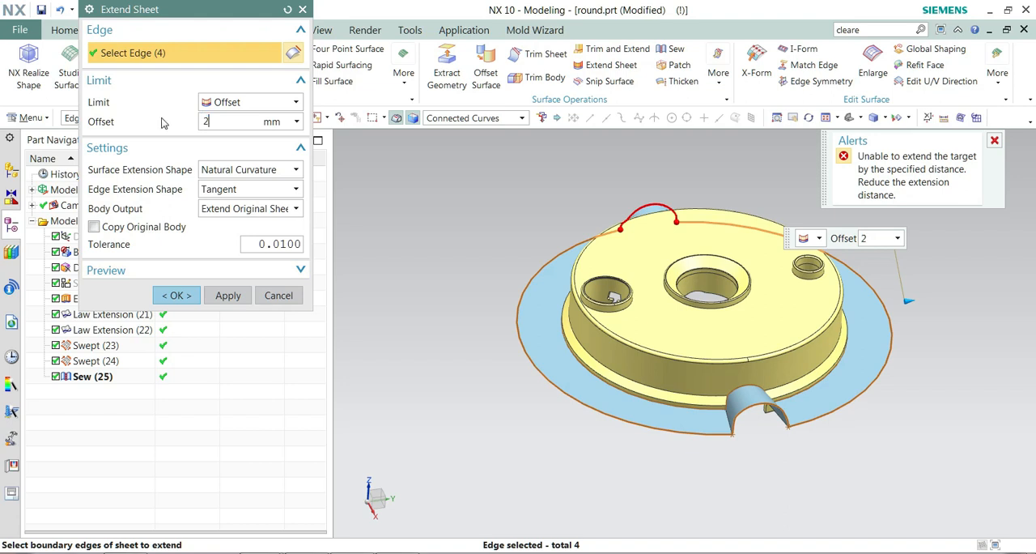
{"action": "left_click", "coordinate": [175, 295]}
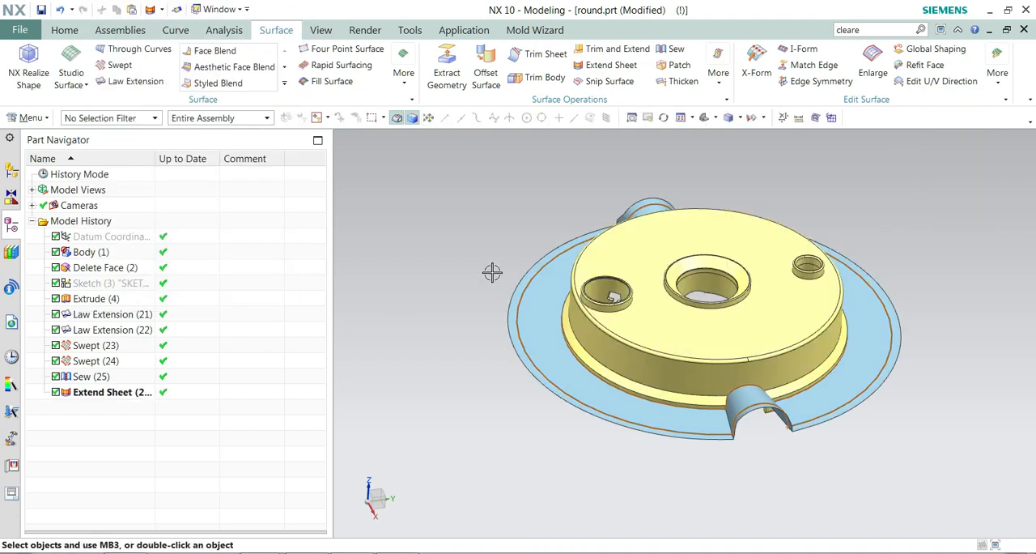
{"action": "mouse_move", "coordinate": [400, 372]}
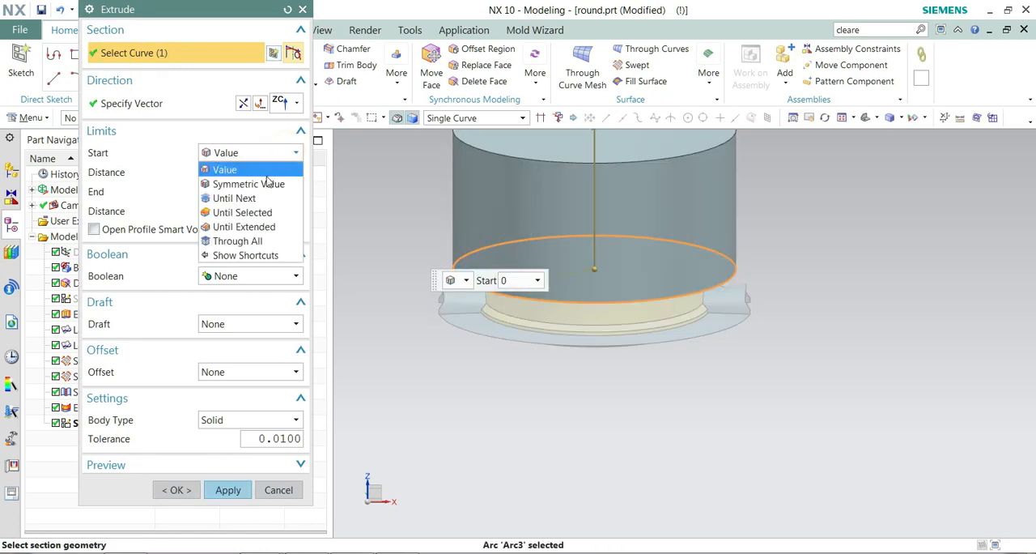
Set the extrusion start limit to a Value of -50 so the cylinder reaches below the part
{"action": "left_click", "coordinate": [223, 170]}
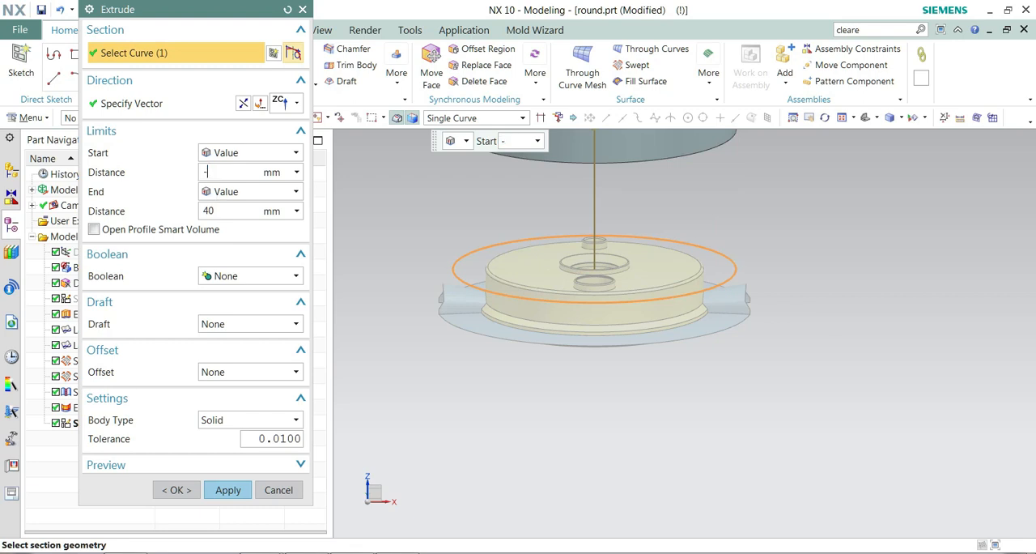
{"action": "type", "text": "-50"}
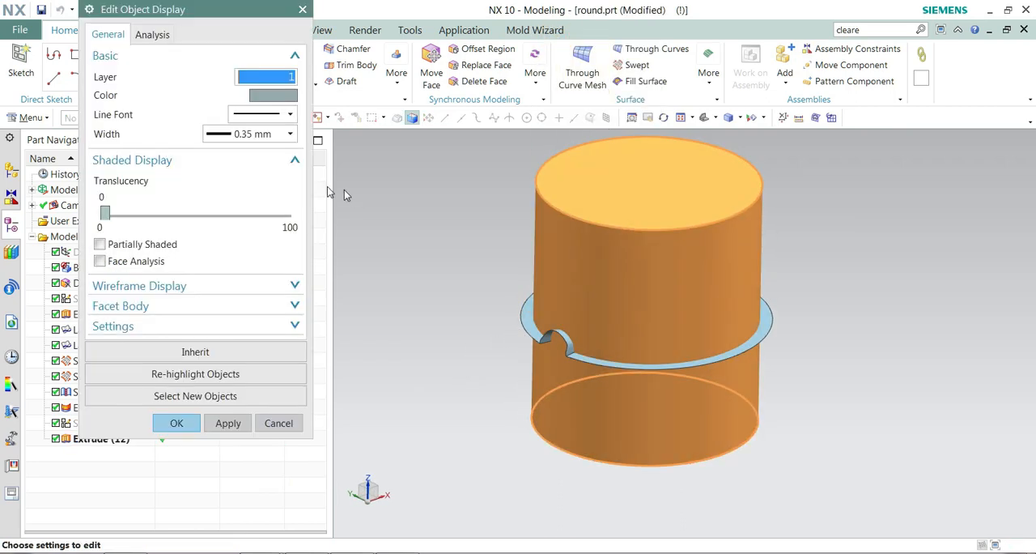
Raise the cylinder's translucency and set its colour to cyan, then look down on the part
{"action": "left_click_drag", "start_coordinate": [103, 210], "coordinate": [175, 210]}
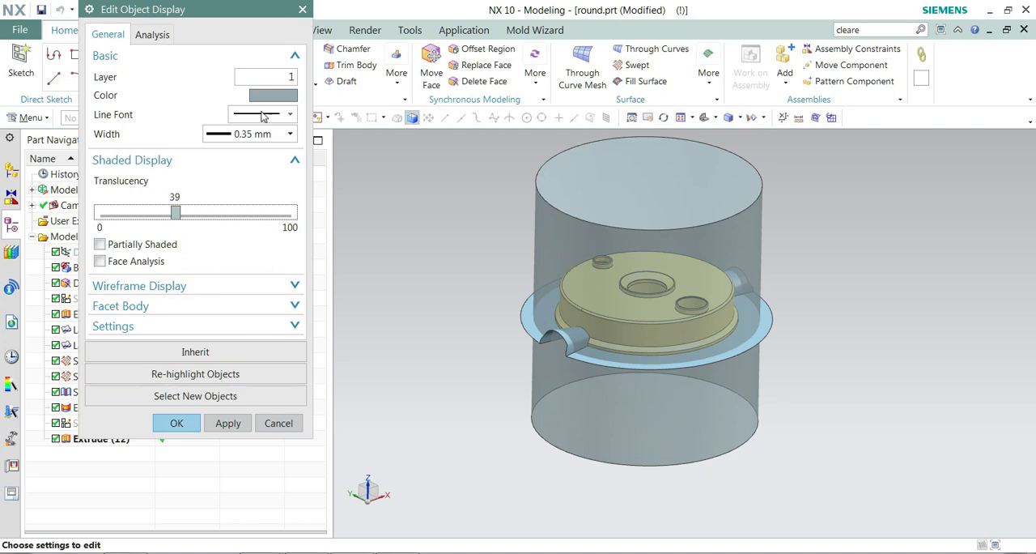
{"action": "left_click", "coordinate": [272, 95]}
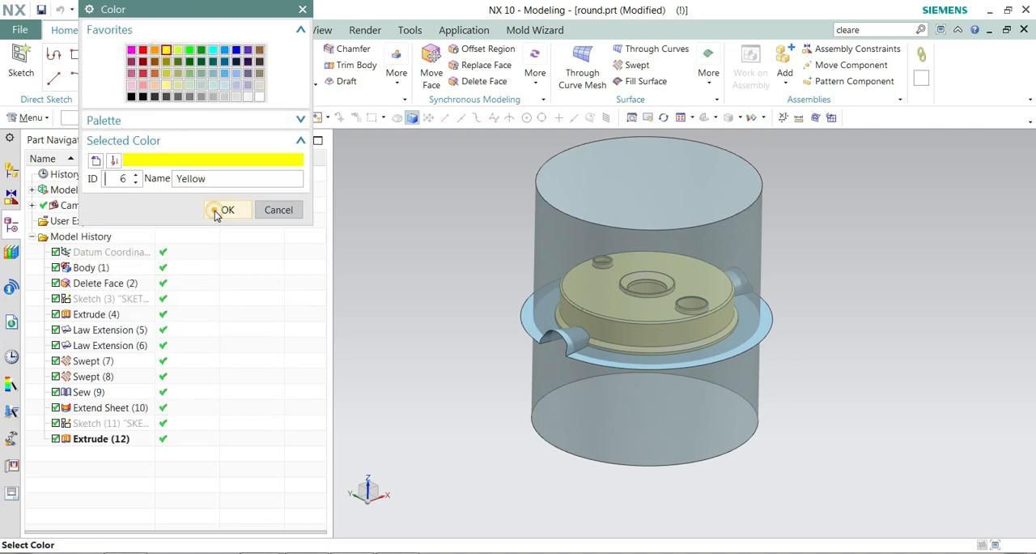
{"action": "left_click", "coordinate": [227, 210]}
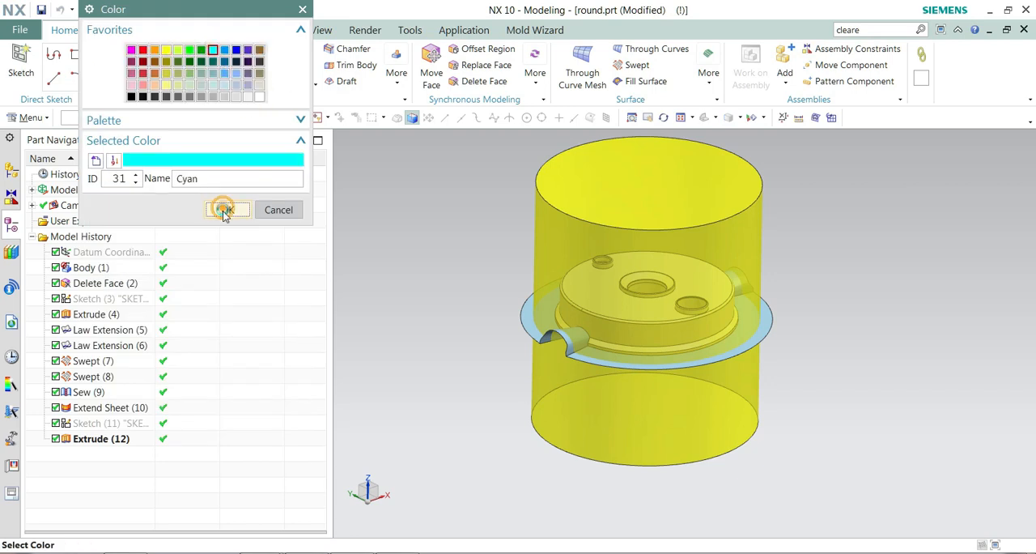
{"action": "left_click", "coordinate": [226, 210]}
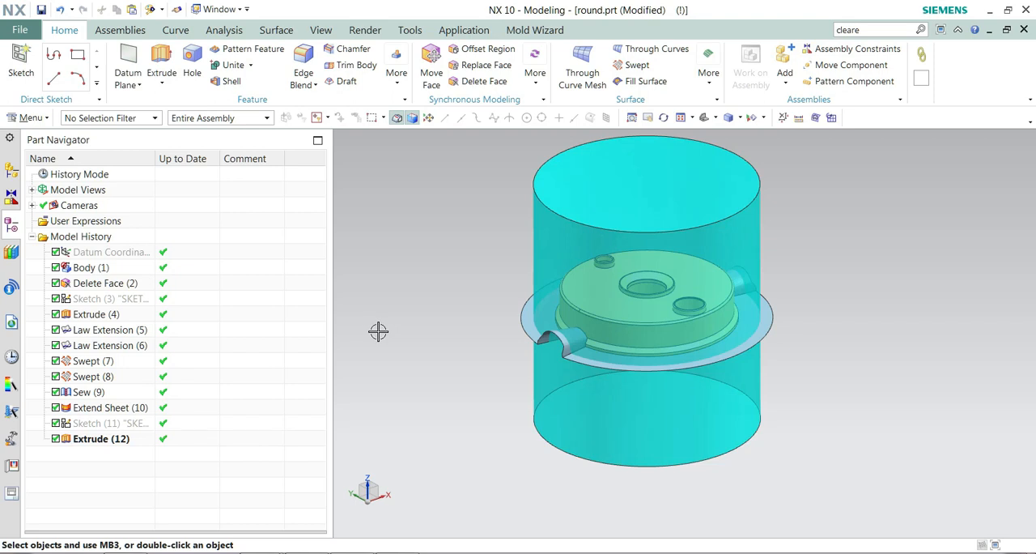
{"action": "left_click_drag", "start_coordinate": [379, 331], "coordinate": [365, 314]}
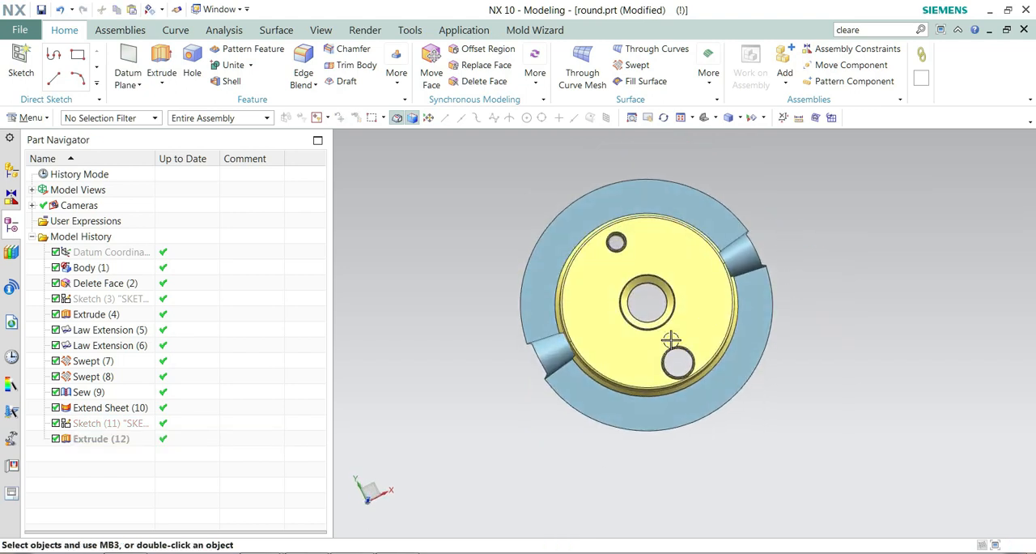
Create N-sided surface patches from the More gallery and begin splitting the cylinder block
{"action": "left_click", "coordinate": [395, 73]}
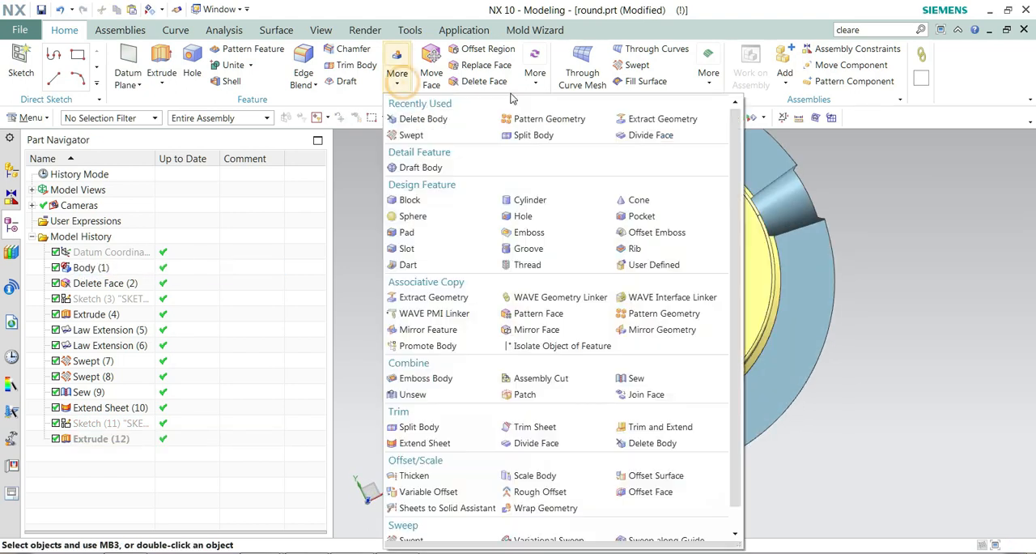
{"action": "left_click", "coordinate": [276, 29]}
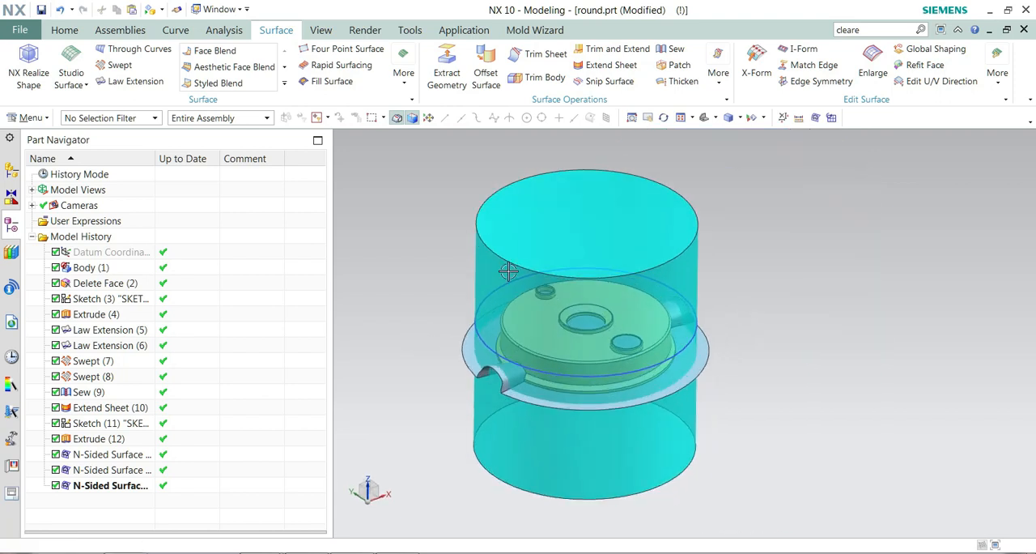
{"action": "left_click", "coordinate": [64, 29]}
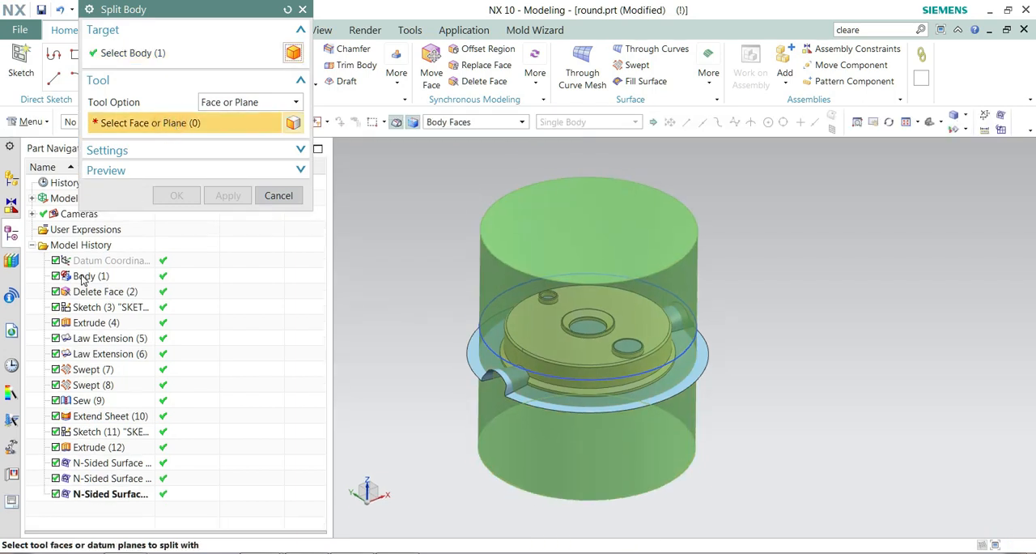
Abandon the split and Subtract the plastic part from the cylinder block, leaving its cavity
{"action": "left_click", "coordinate": [278, 196]}
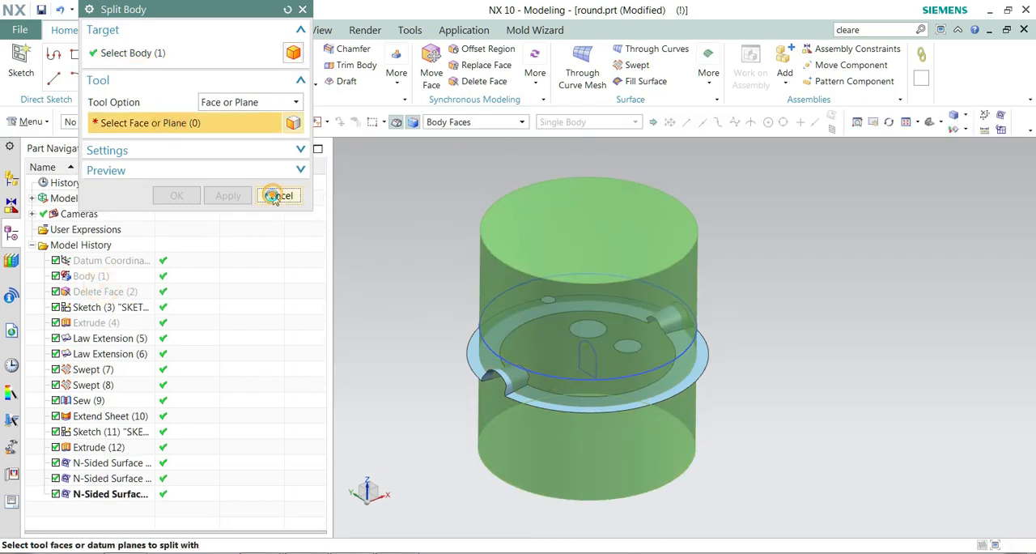
{"action": "left_click", "coordinate": [279, 196]}
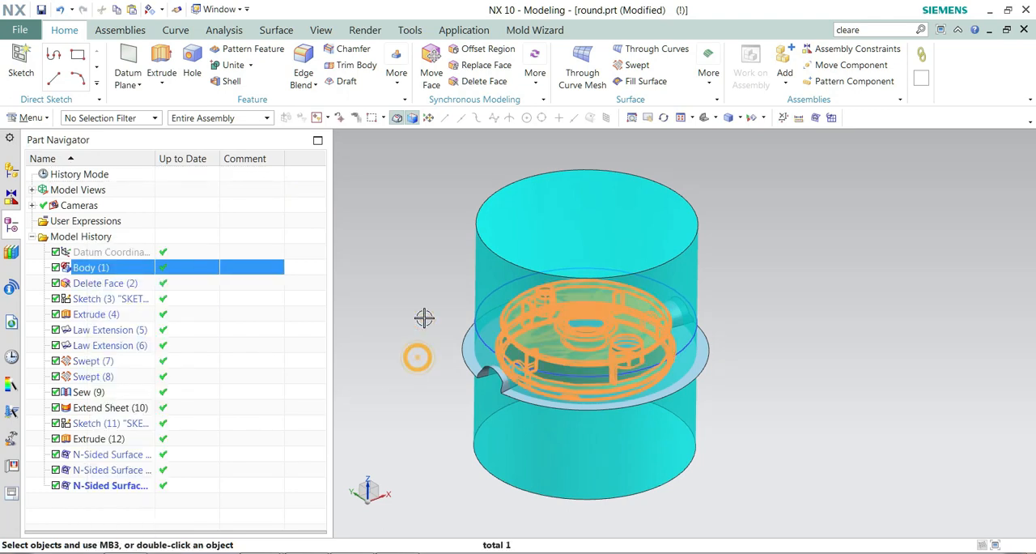
{"action": "left_click", "coordinate": [251, 64]}
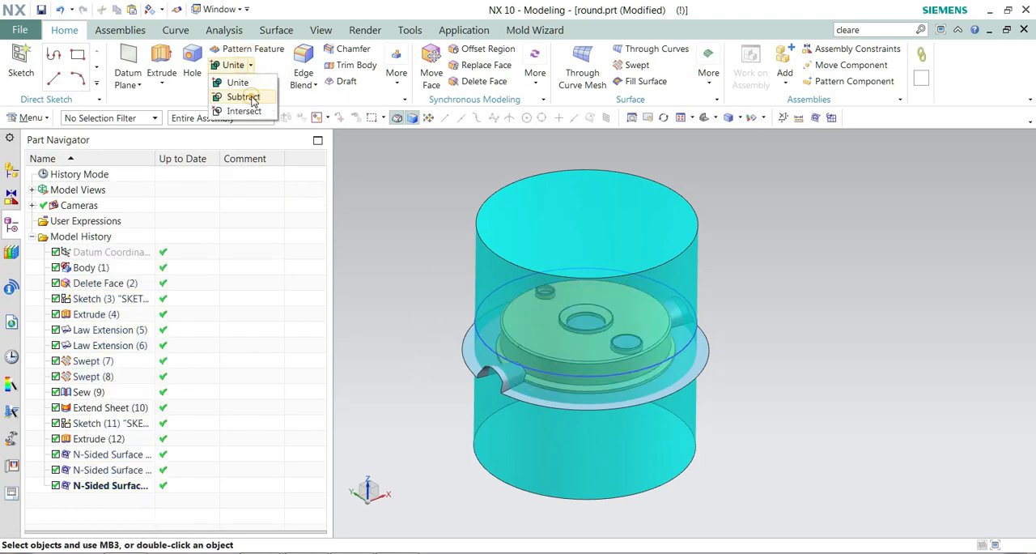
{"action": "left_click", "coordinate": [243, 97]}
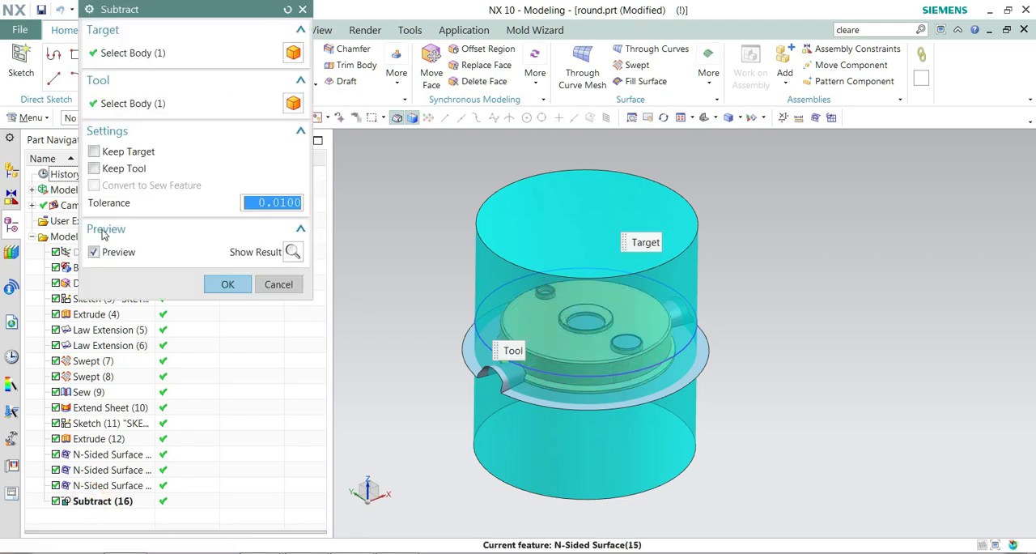
{"action": "left_click", "coordinate": [226, 285]}
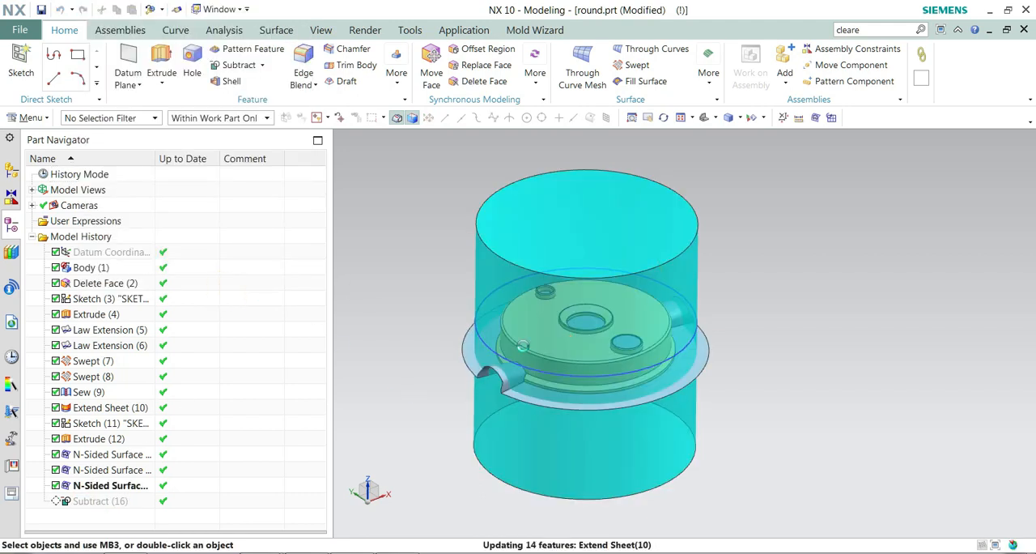
{"action": "right_click", "coordinate": [91, 267]}
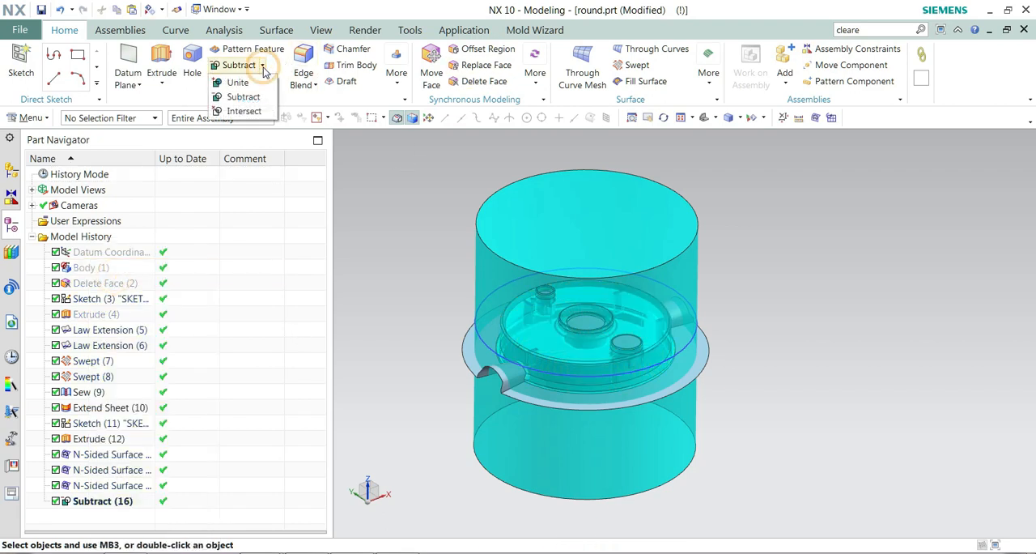
{"action": "left_click", "coordinate": [243, 97]}
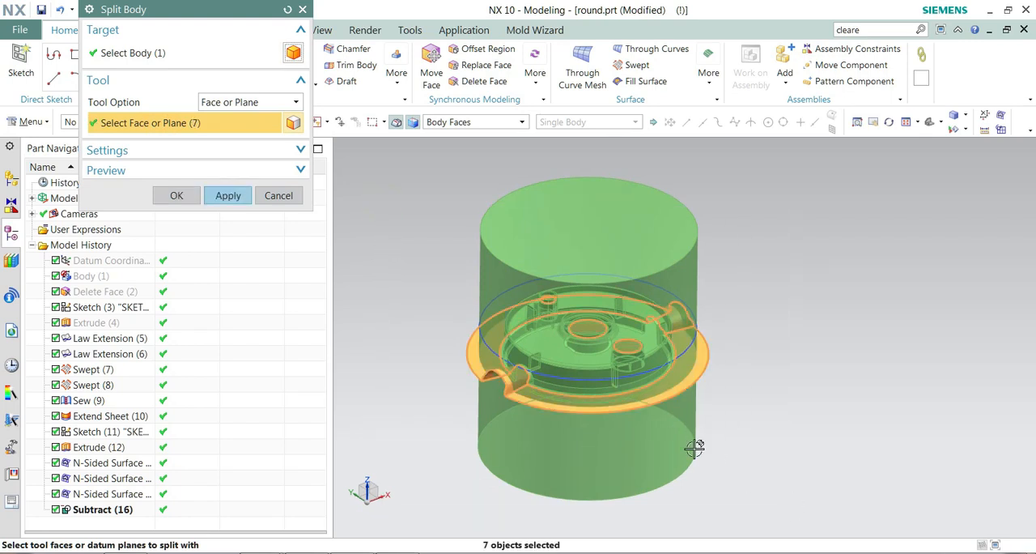
Split the hollowed cylinder block along the parting surfaces with Split Body
{"action": "left_click", "coordinate": [226, 196]}
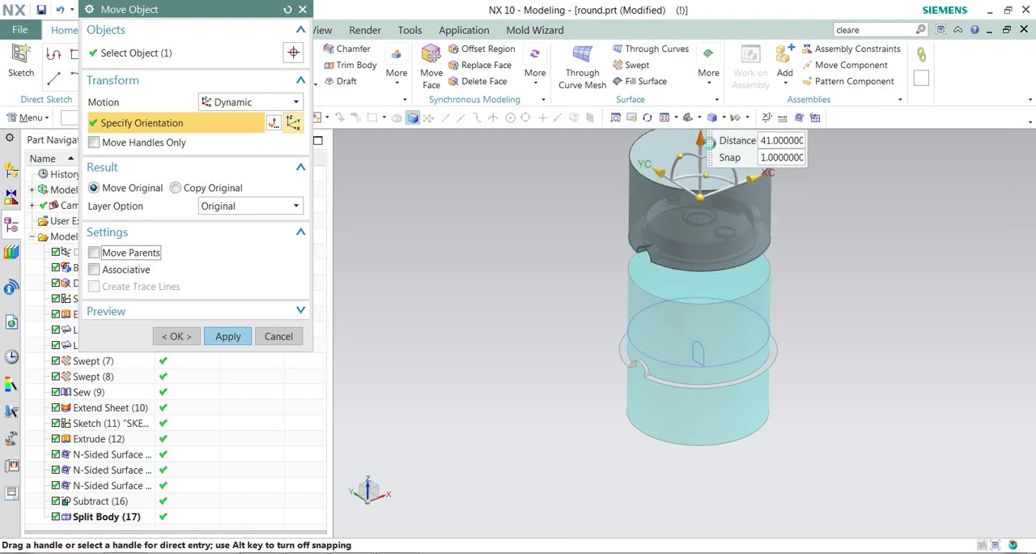
Raise the upper block half above the lower one, dismissing the untransformed-objects warning, then select the parting sheet
{"action": "left_click", "coordinate": [226, 337]}
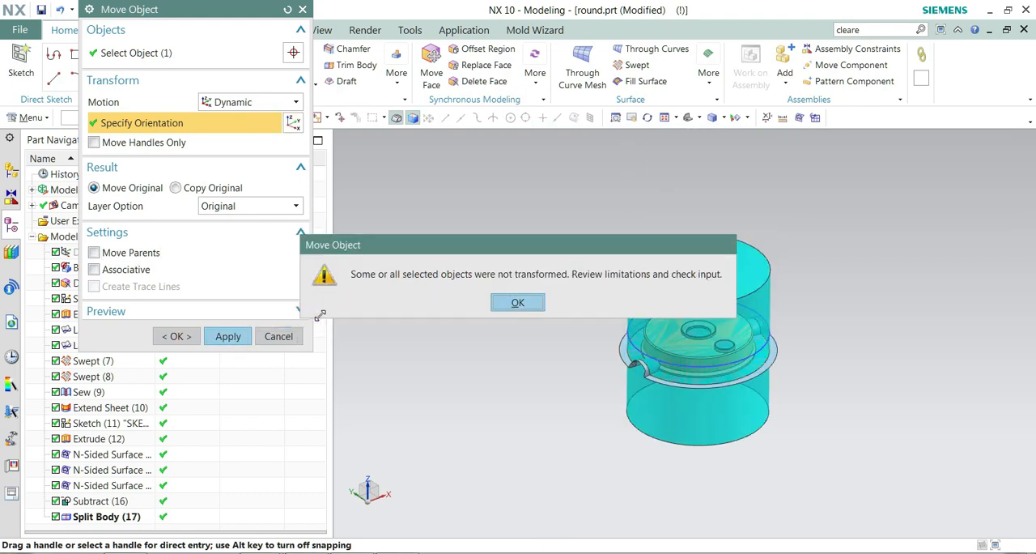
{"action": "left_click", "coordinate": [518, 301]}
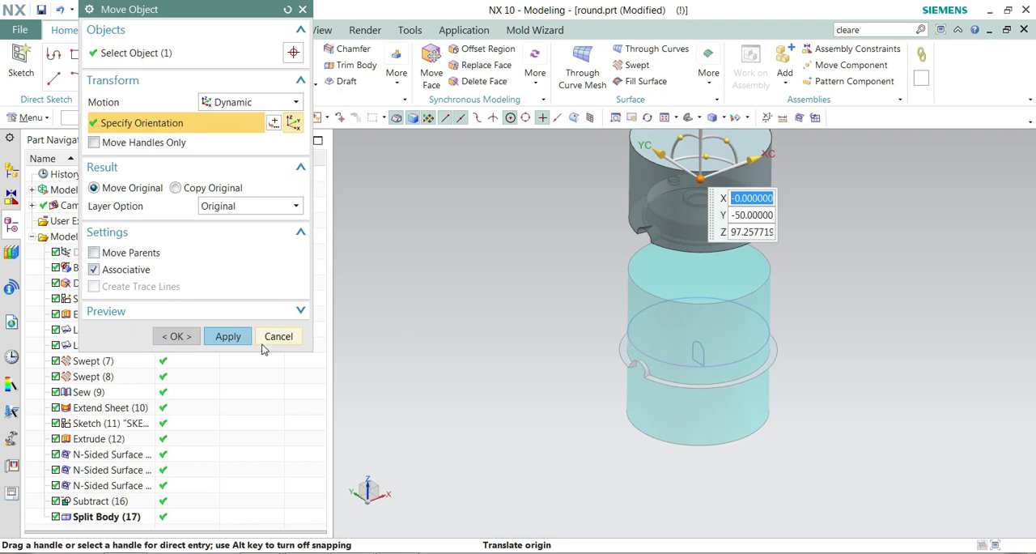
{"action": "left_click", "coordinate": [278, 337]}
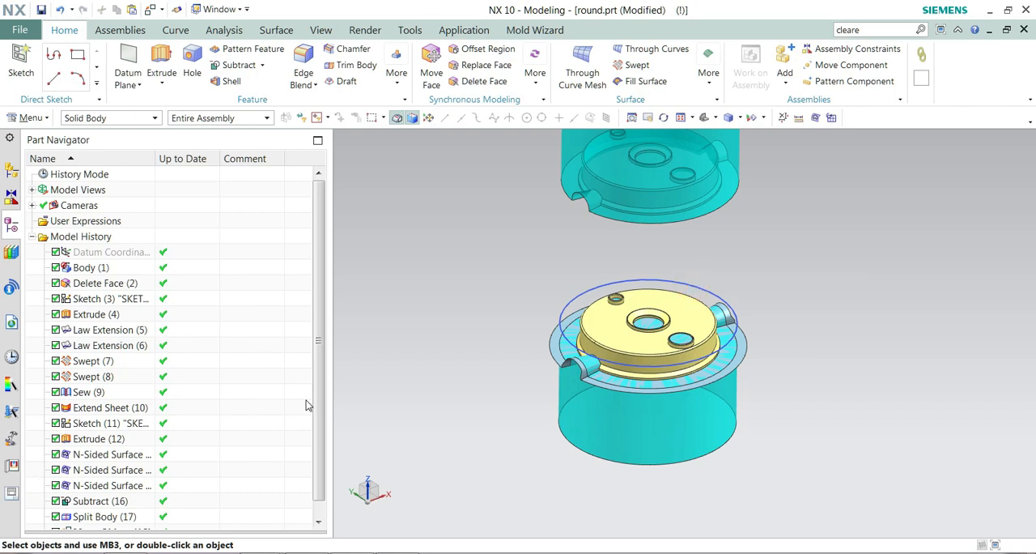
{"action": "right_click", "coordinate": [106, 470]}
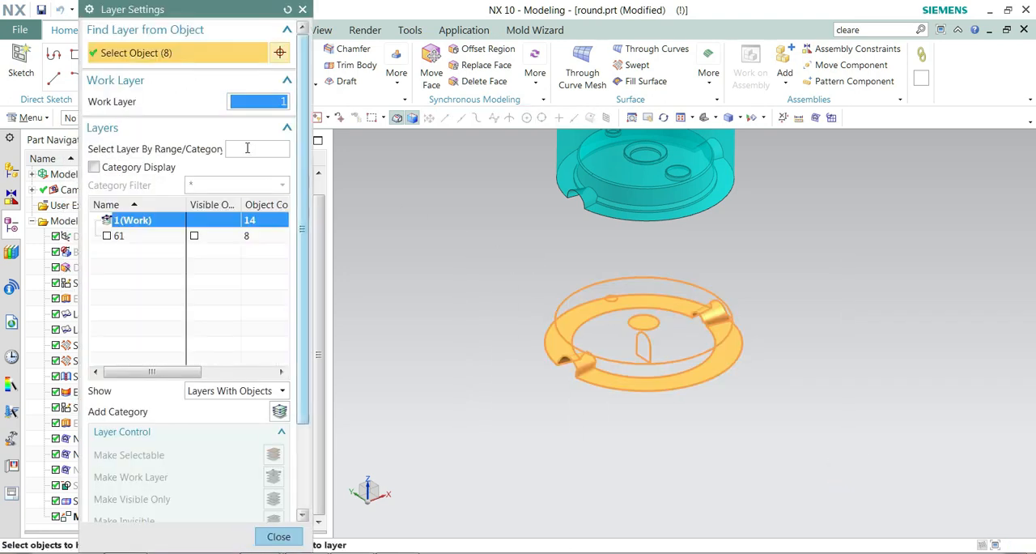
Move the parting sheet bodies to layer 256 and turn that layer off
{"action": "type", "text": "256"}
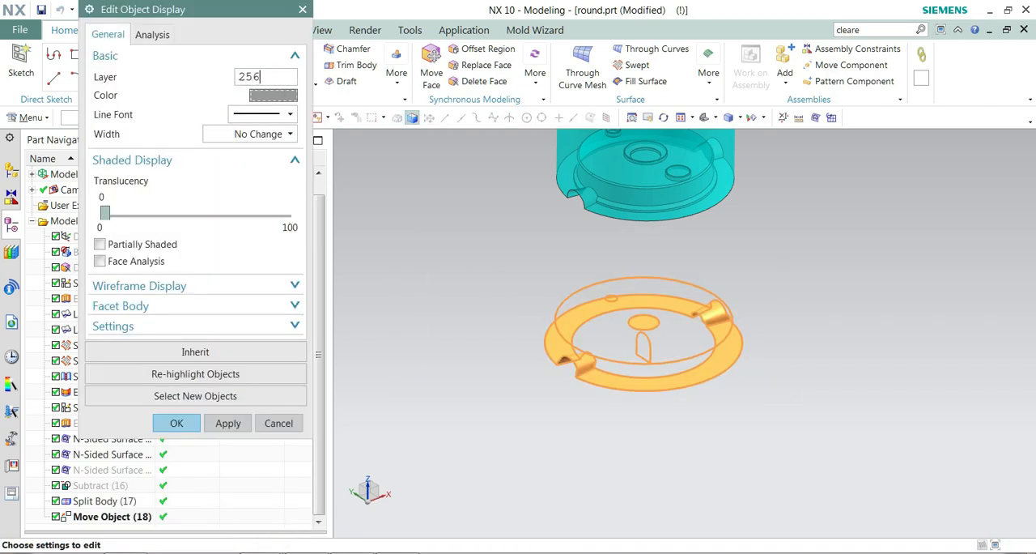
{"action": "left_click", "coordinate": [176, 422]}
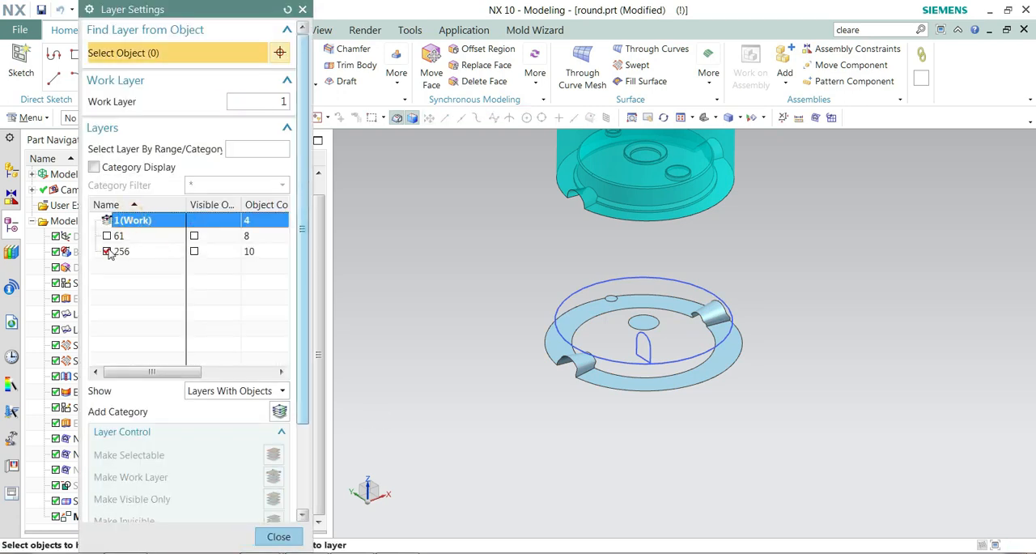
{"action": "left_click", "coordinate": [278, 535]}
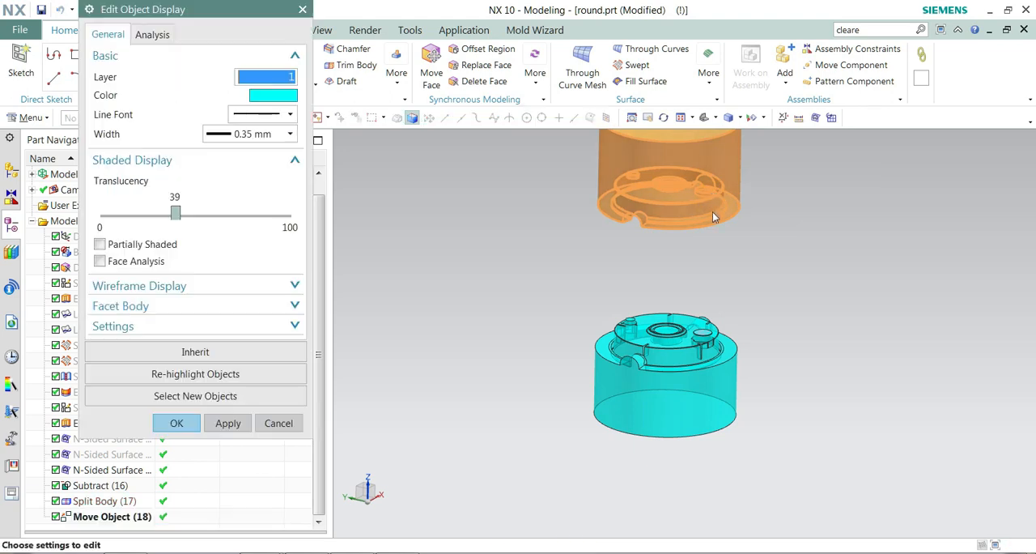
Colour the upper block red and raise its translucency
{"action": "left_click", "coordinate": [274, 95]}
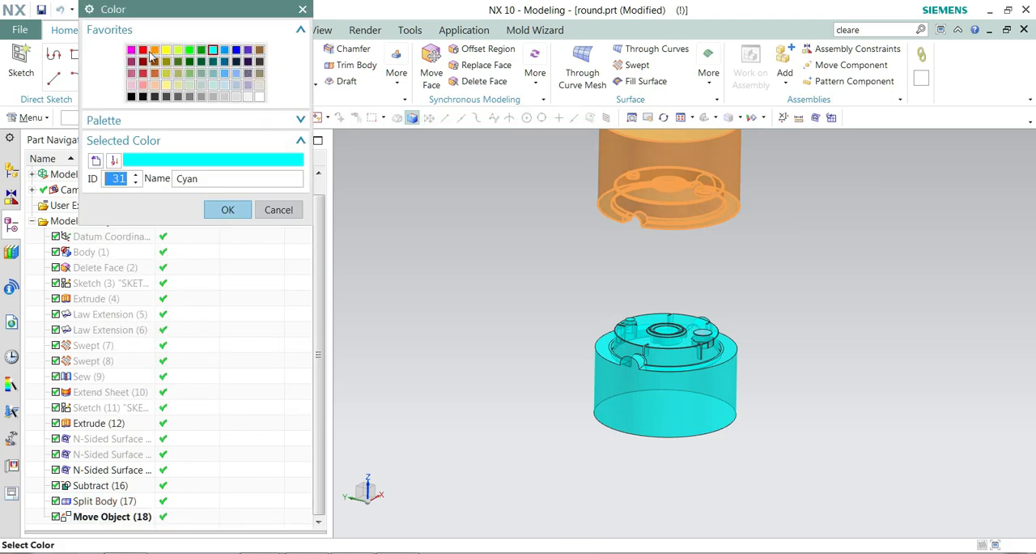
{"action": "left_click", "coordinate": [226, 211]}
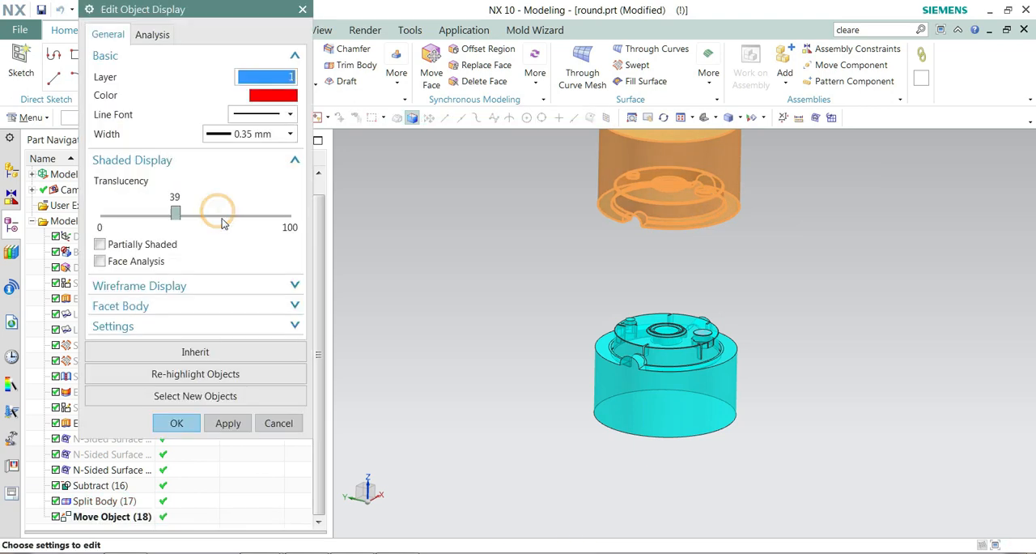
{"action": "left_click_drag", "start_coordinate": [175, 214], "coordinate": [245, 214]}
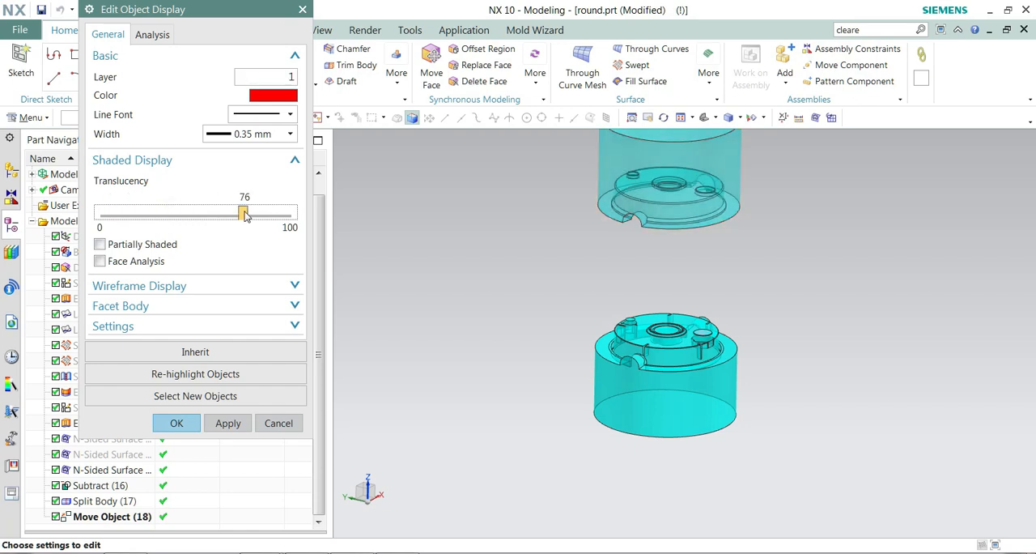
{"action": "left_click_drag", "start_coordinate": [245, 212], "coordinate": [225, 212]}
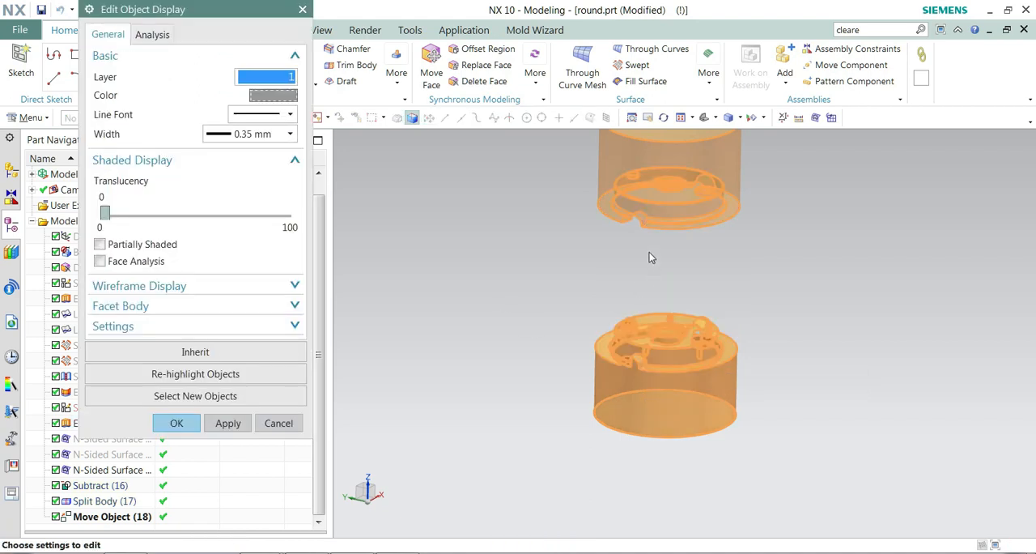
Colour the lower block green
{"action": "left_click", "coordinate": [176, 422]}
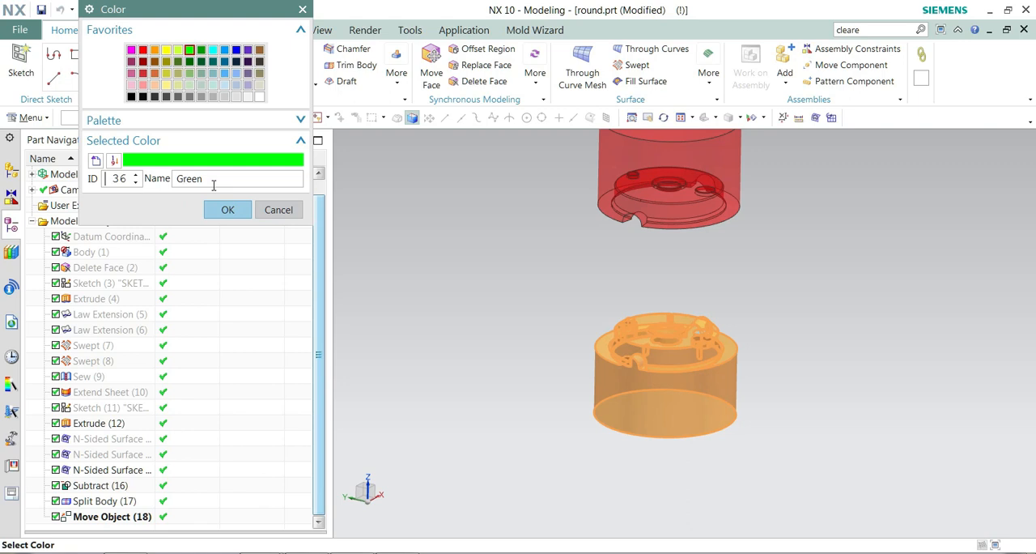
{"action": "left_click", "coordinate": [227, 210]}
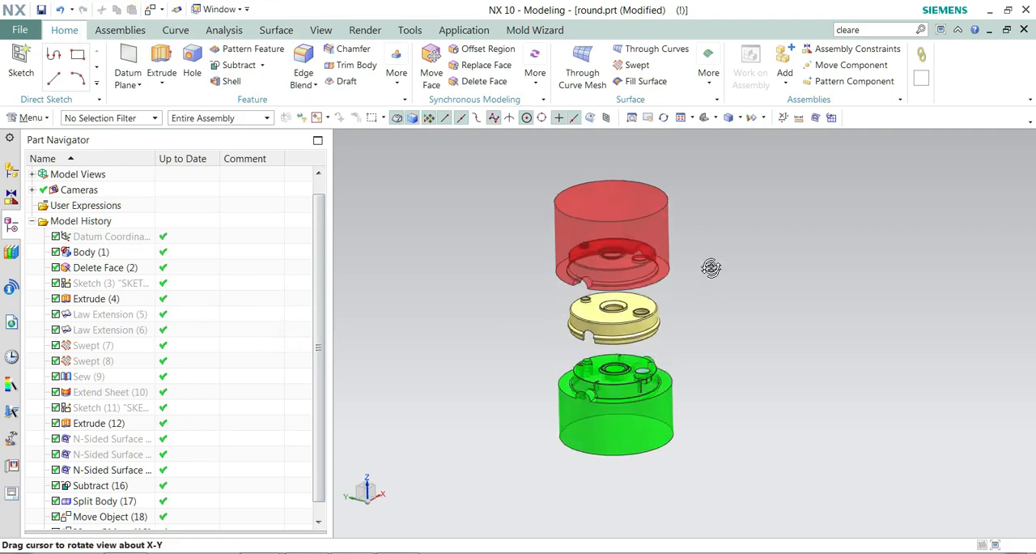
{"action": "left_click_drag", "start_coordinate": [711, 269], "coordinate": [861, 318]}
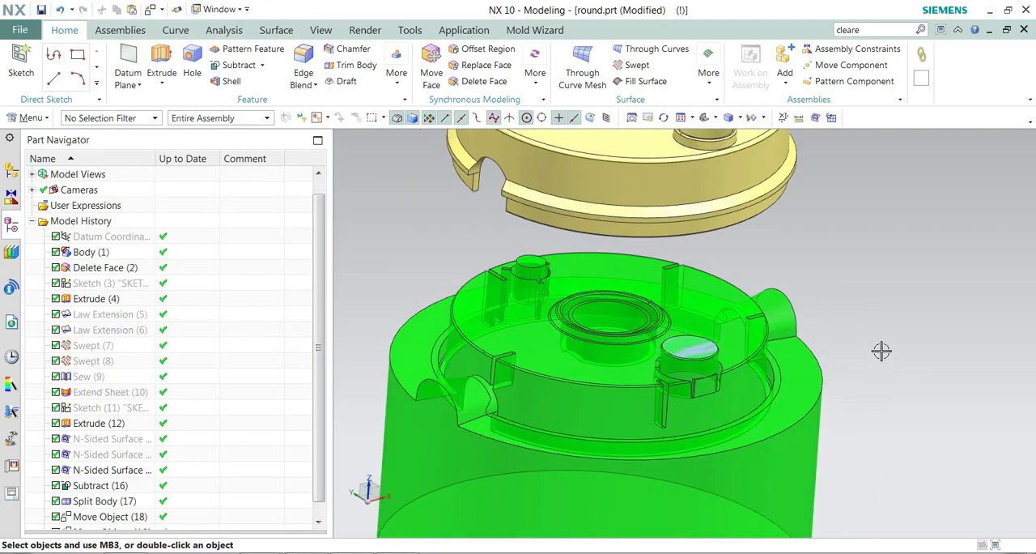
{"action": "left_click_drag", "start_coordinate": [881, 349], "coordinate": [916, 341]}
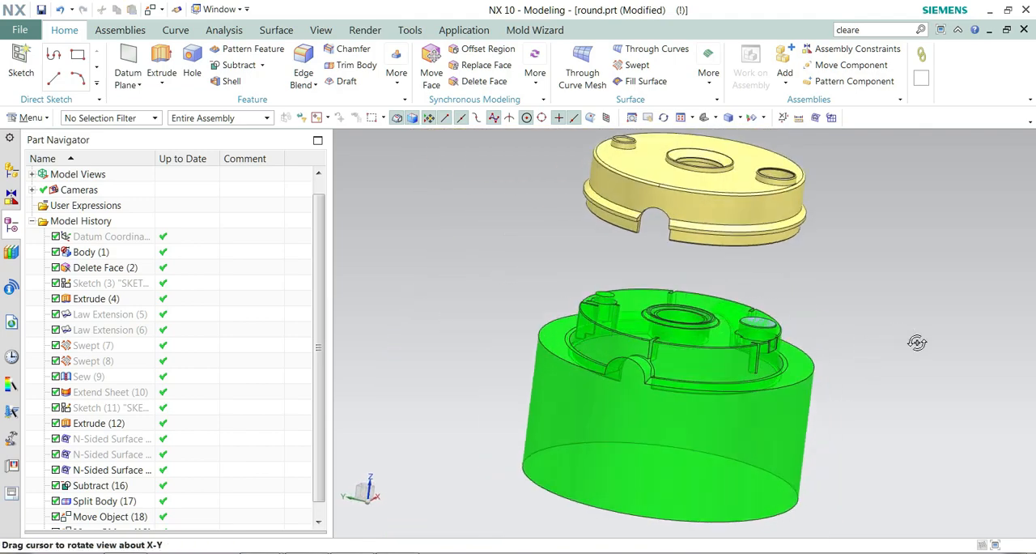